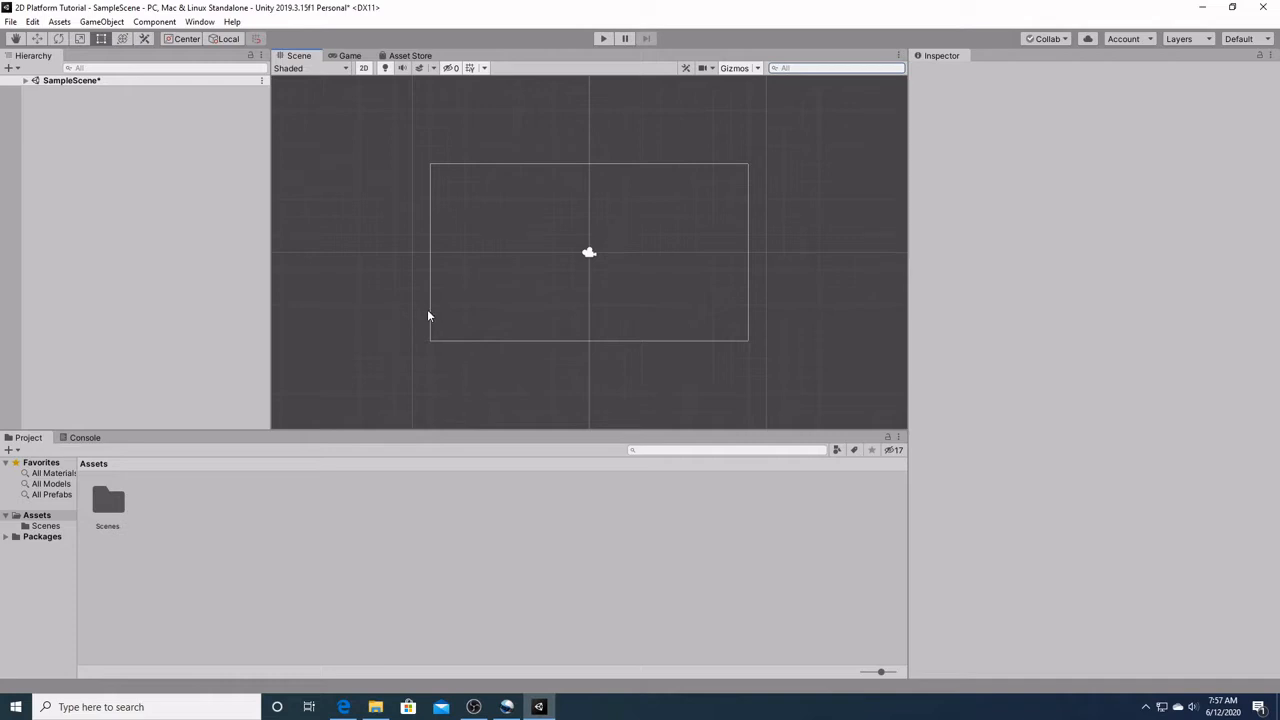
pyautogui.moveTo(435, 305)
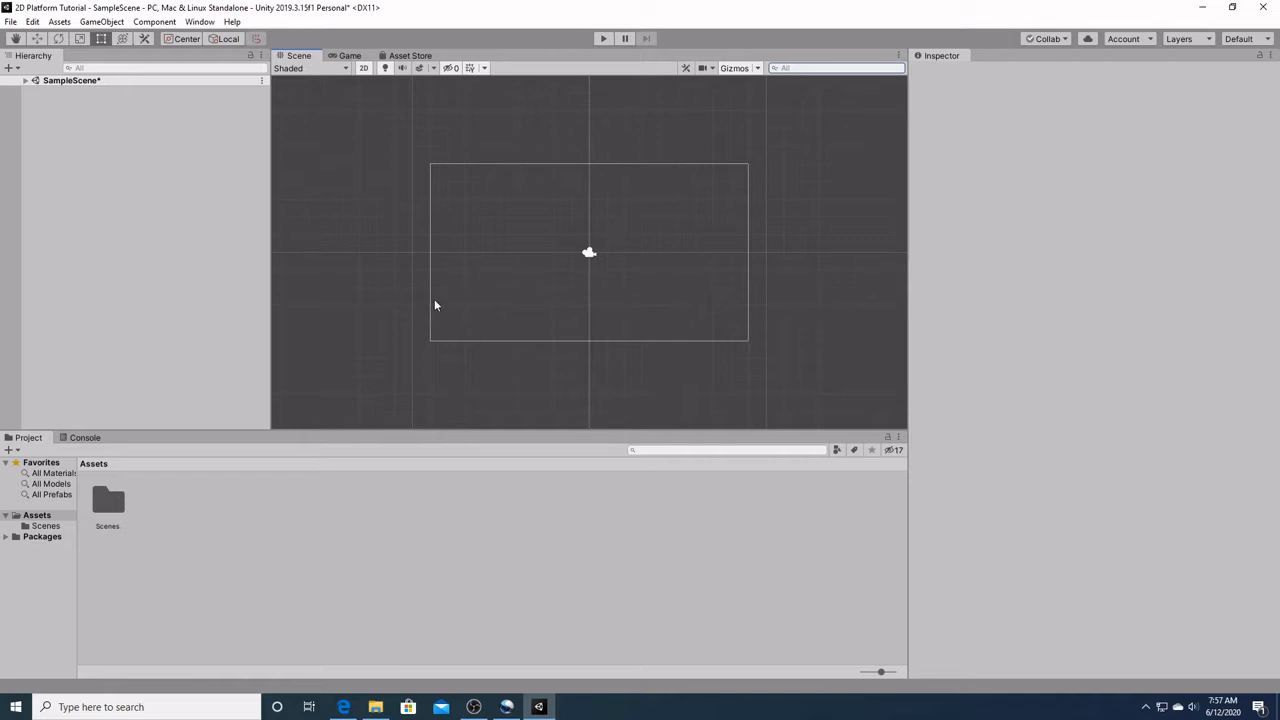
pyautogui.moveTo(570, 285)
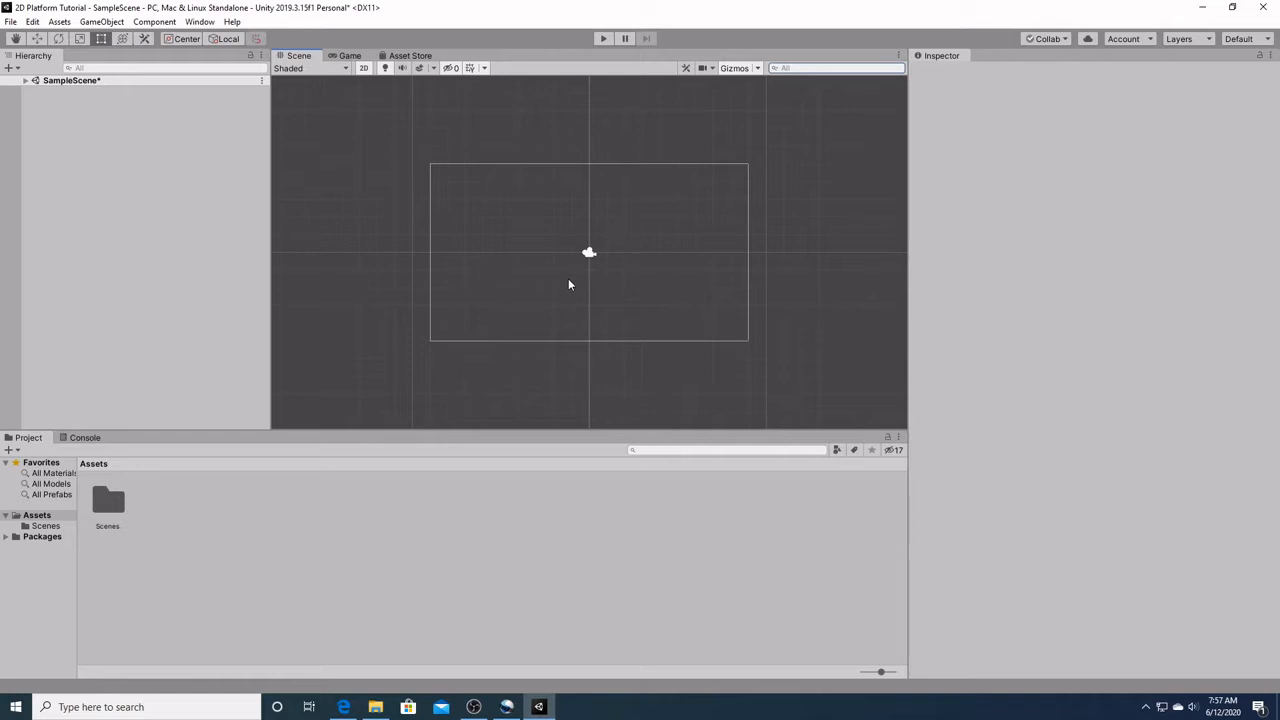
# Preview the scene through the game camera, then return to editing the scene
pyautogui.click(349, 55)
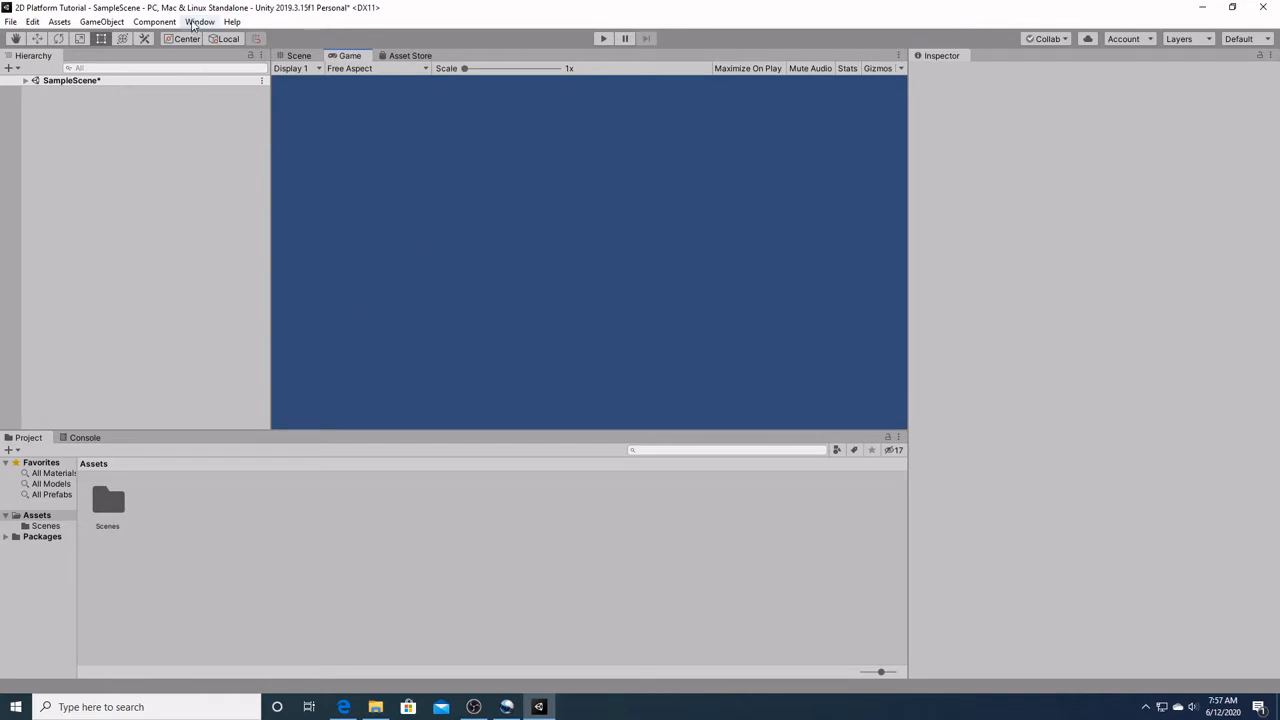
pyautogui.click(199, 21)
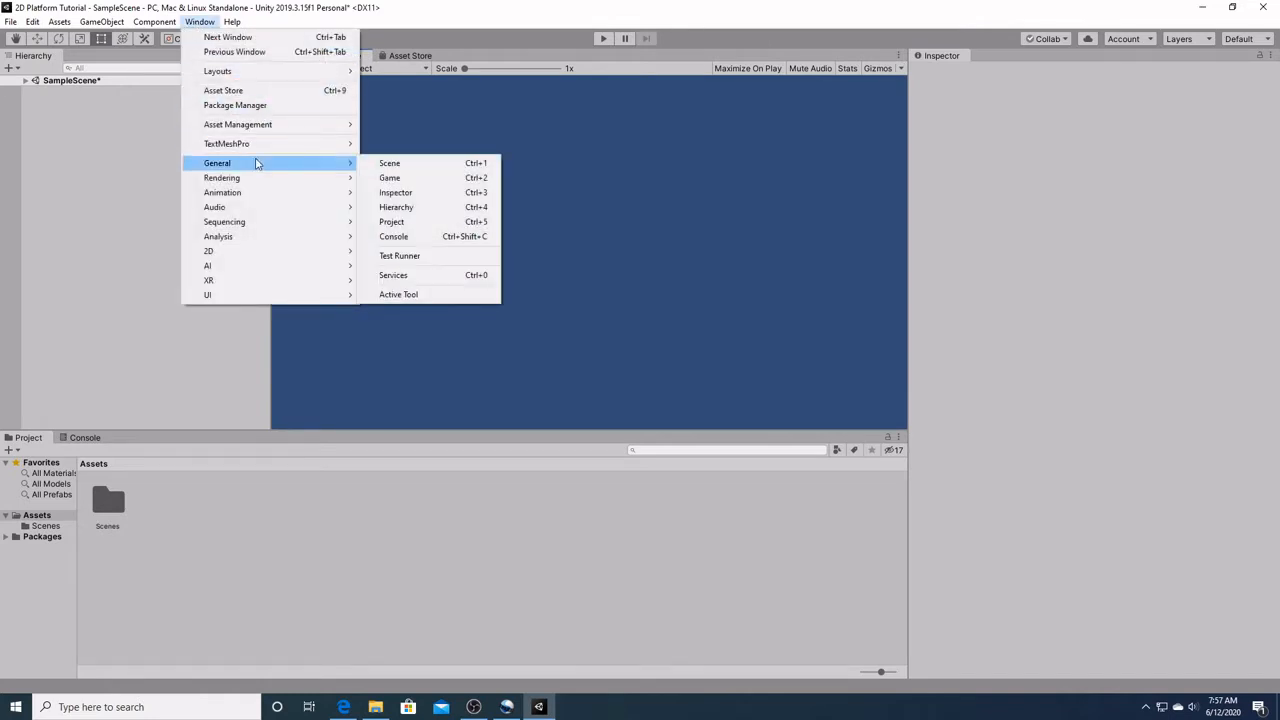
pyautogui.click(389, 163)
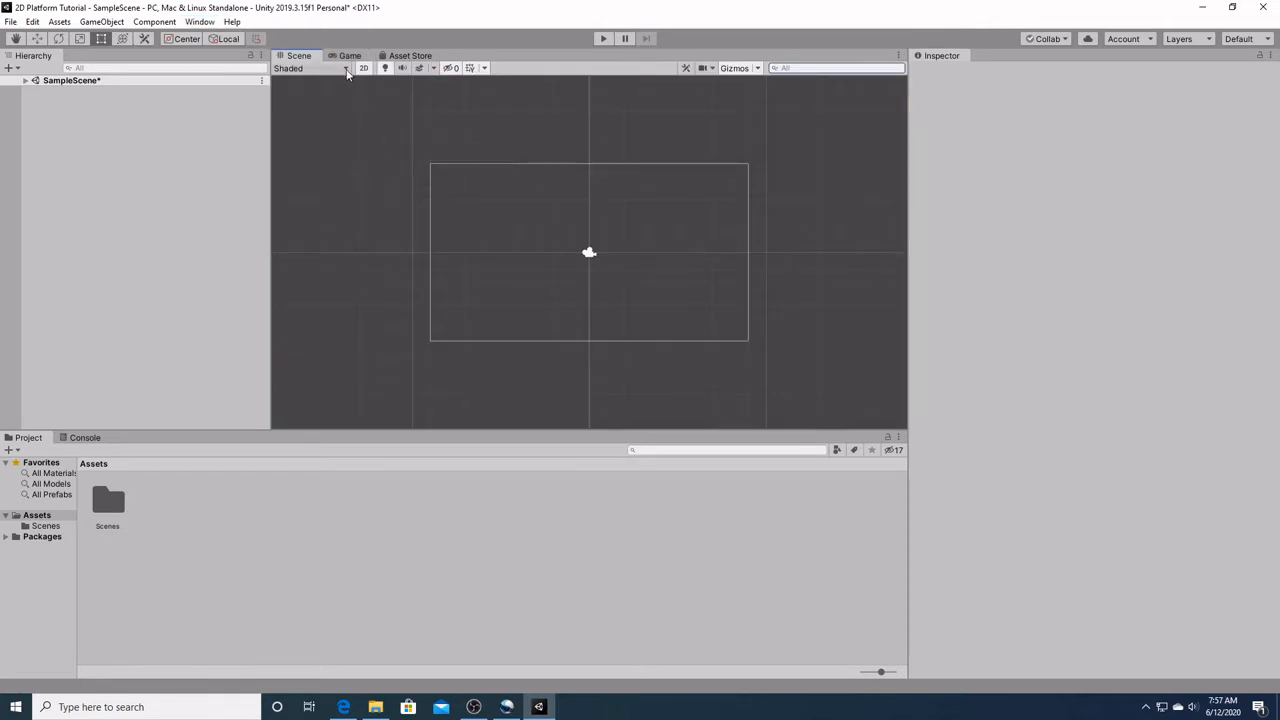
pyautogui.click(349, 55)
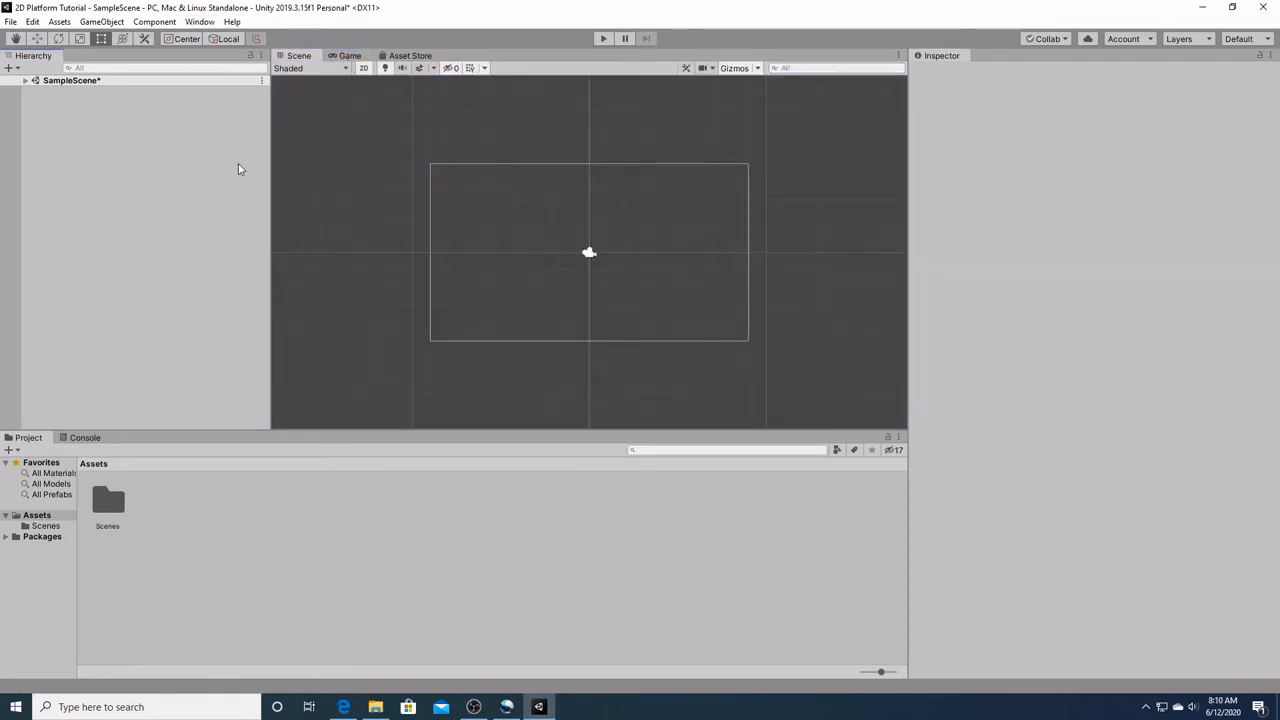
pyautogui.moveTo(175, 163)
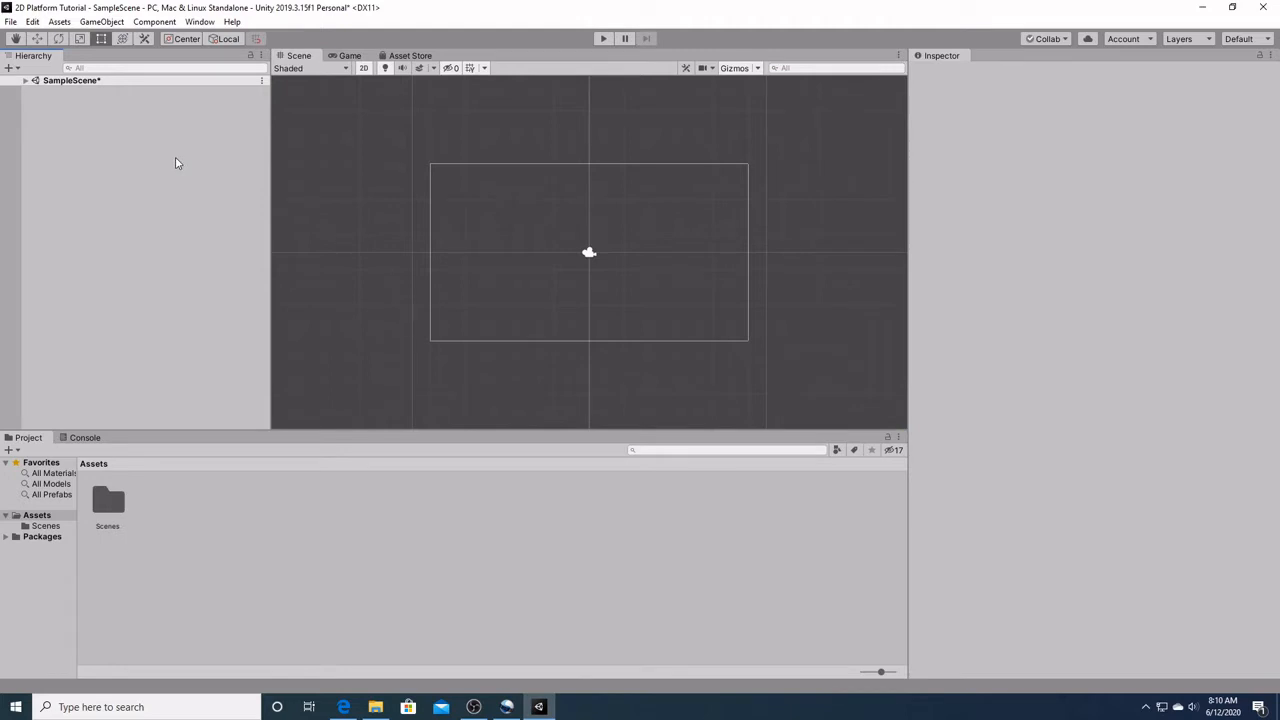
pyautogui.moveTo(112, 140)
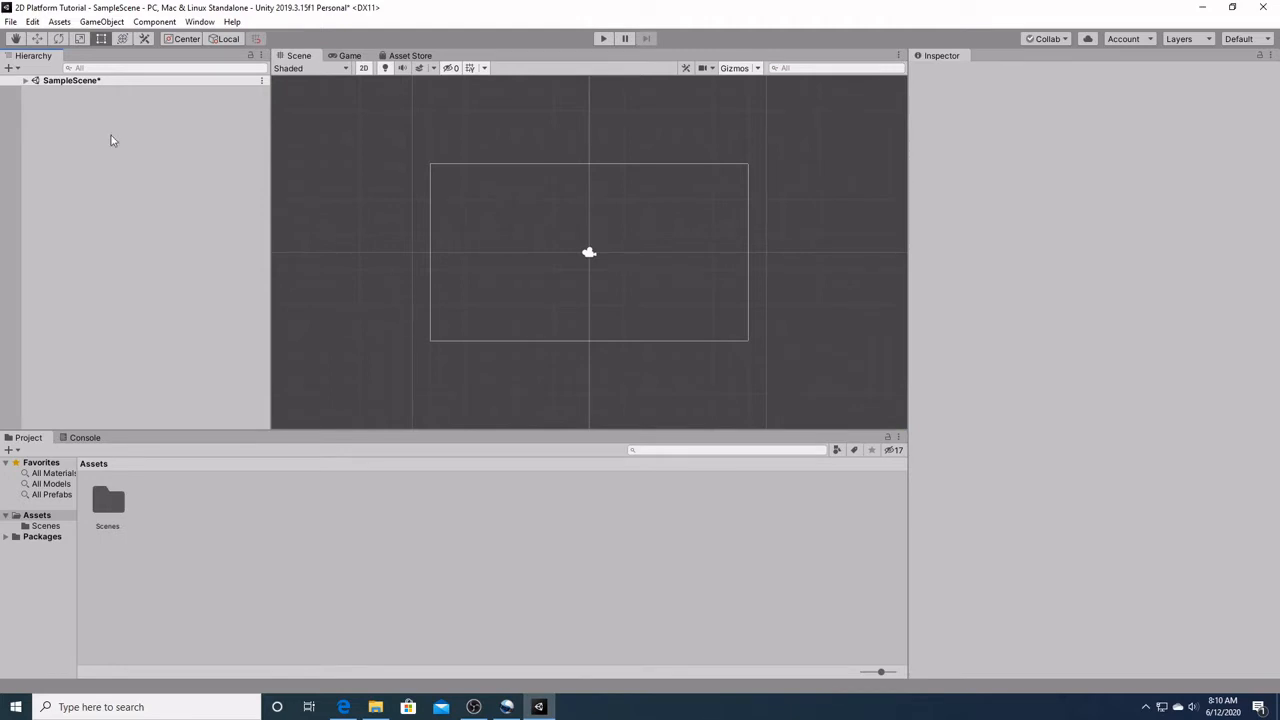
pyautogui.moveTo(85, 136)
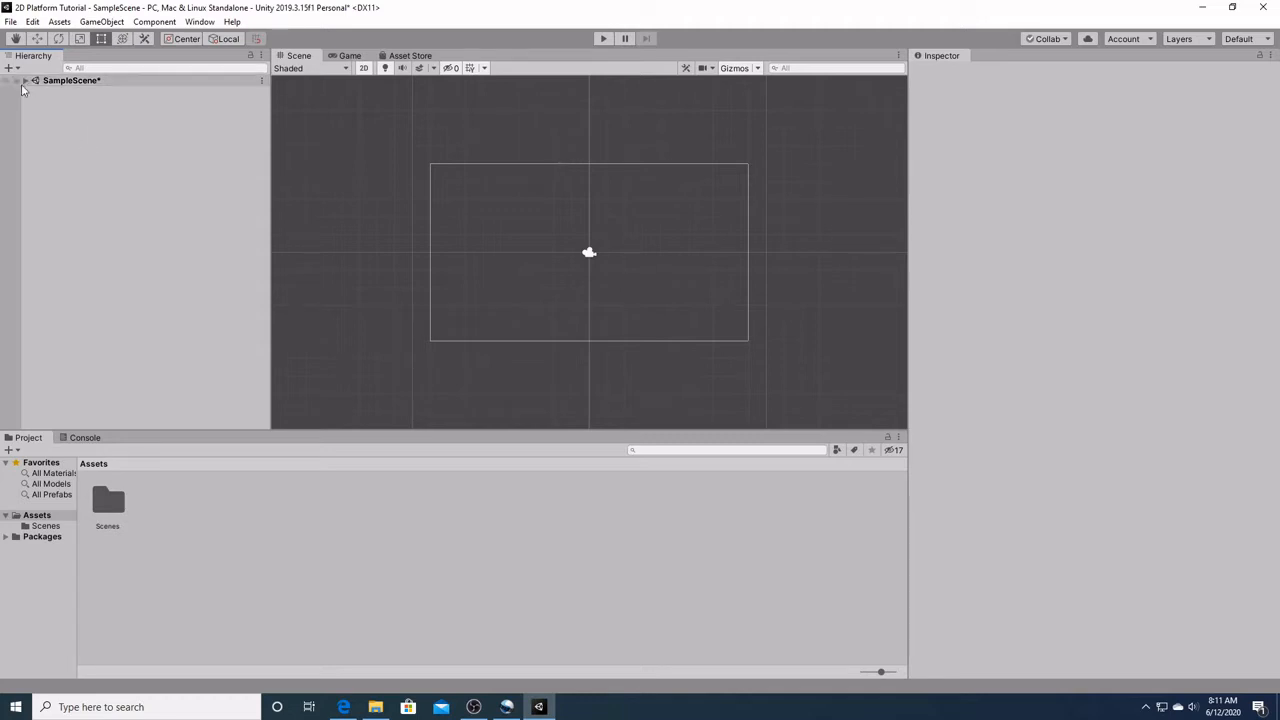
# Expand SampleScene and select Main Camera to show its orthographic camera settings
pyautogui.click(24, 80)
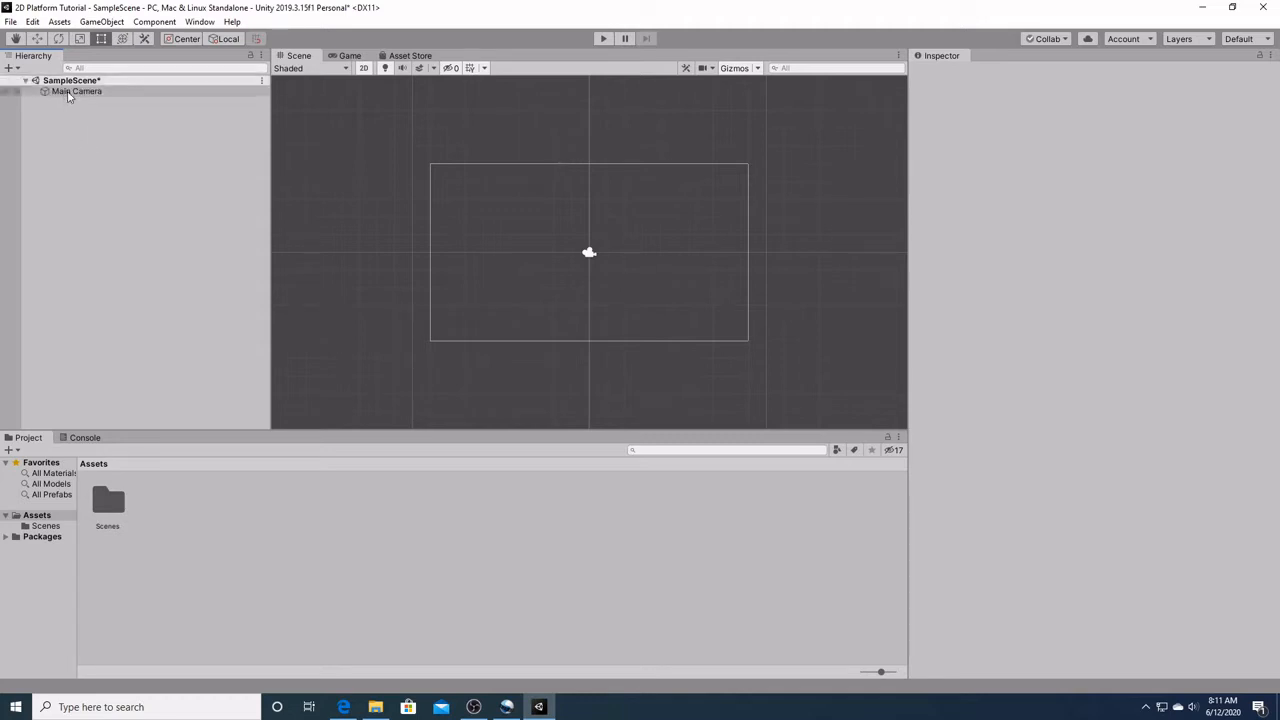
pyautogui.click(77, 91)
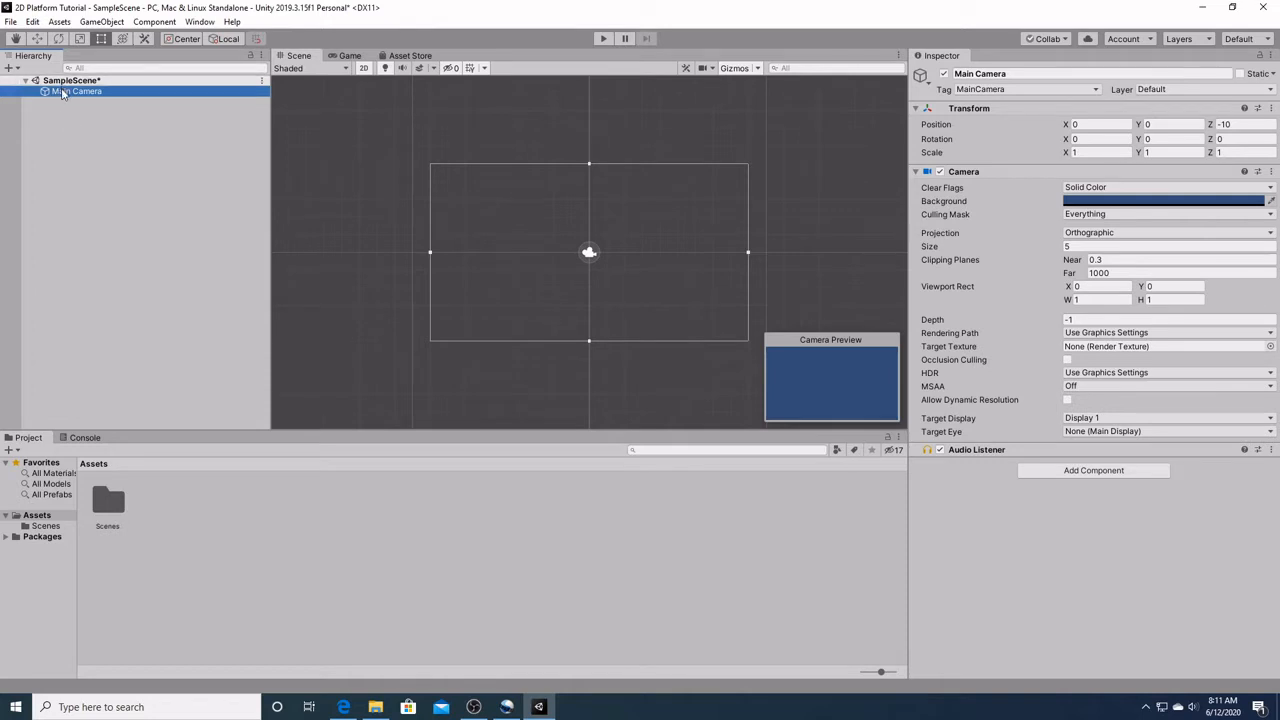
pyautogui.moveTo(68, 161)
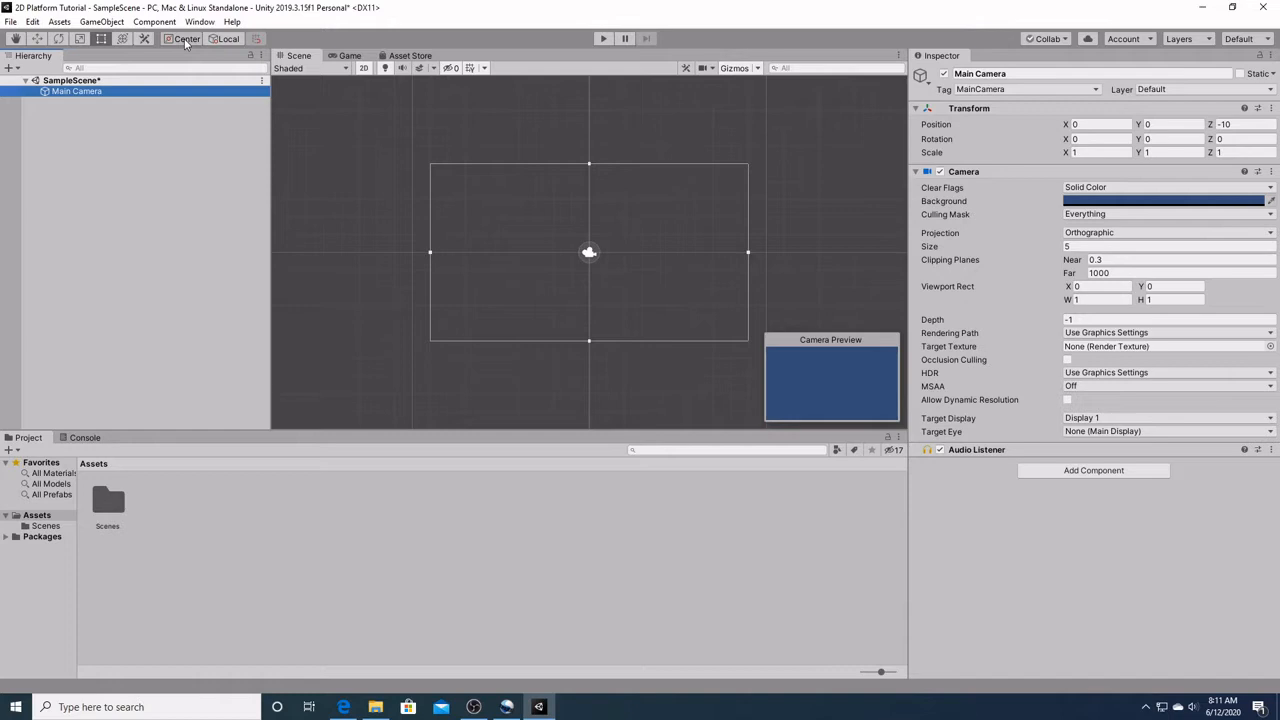
pyautogui.click(199, 21)
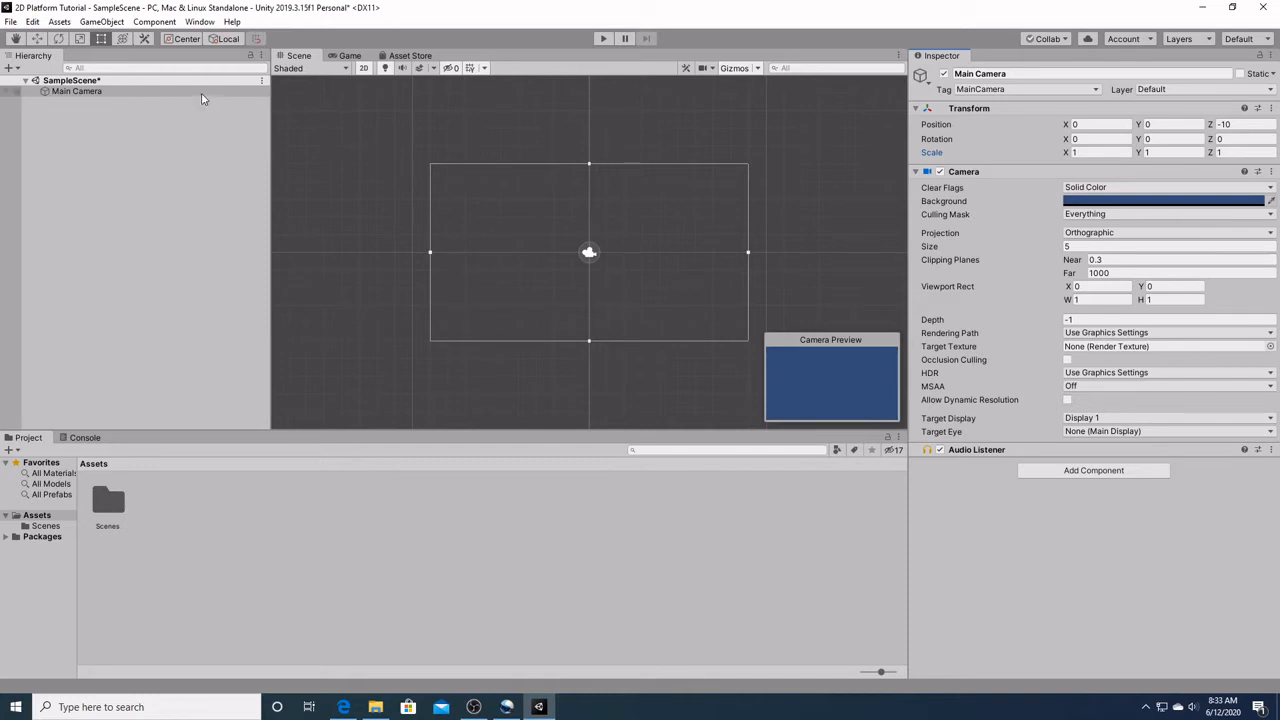
pyautogui.click(77, 91)
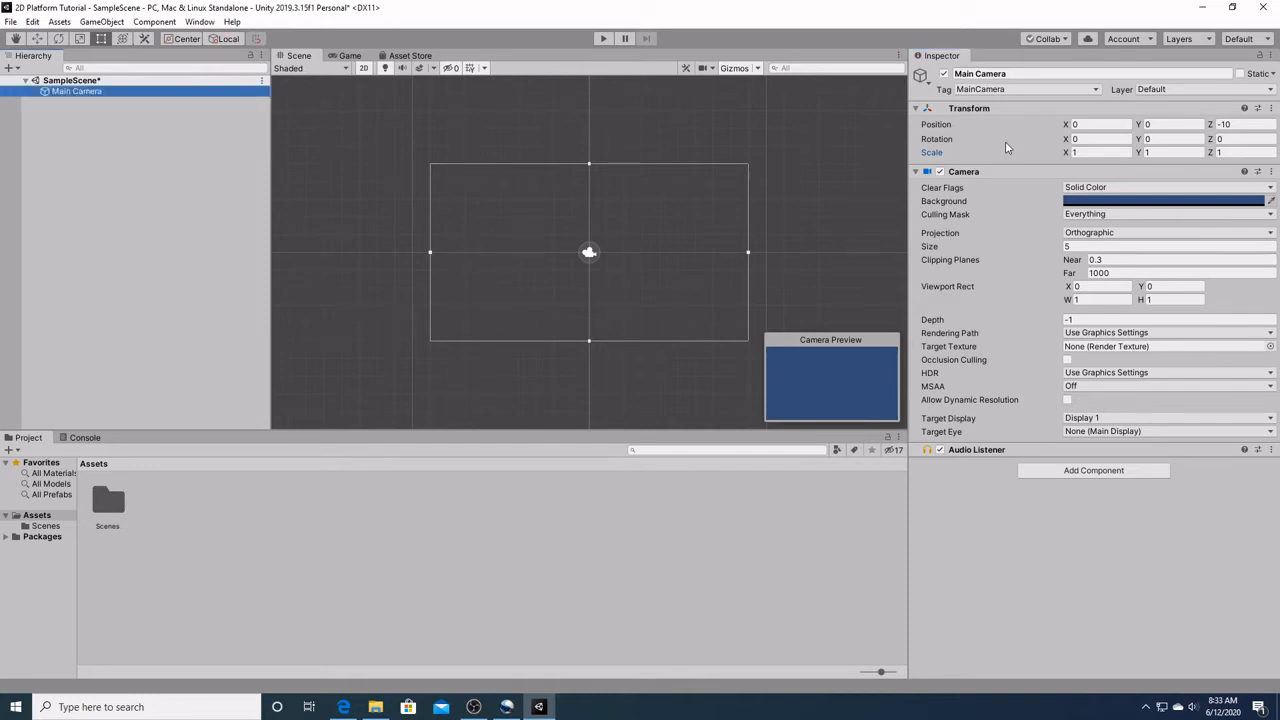
pyautogui.moveTo(1005, 145)
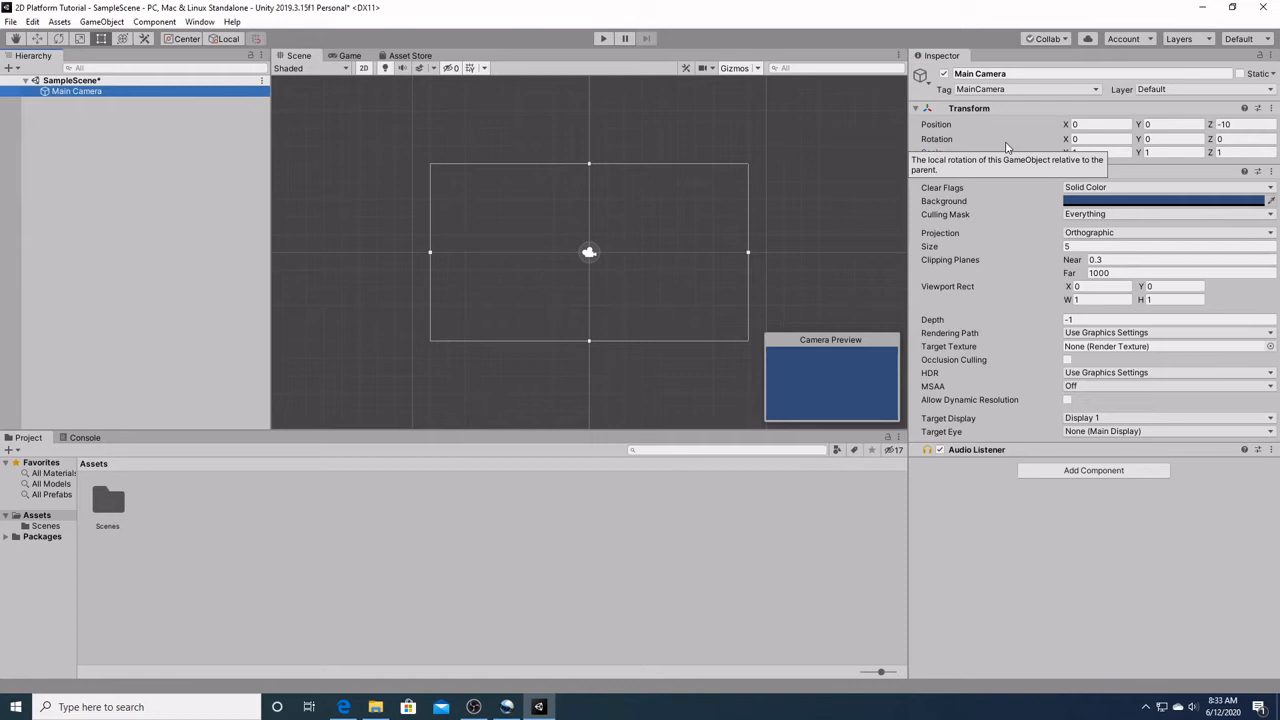
pyautogui.moveTo(1085, 137)
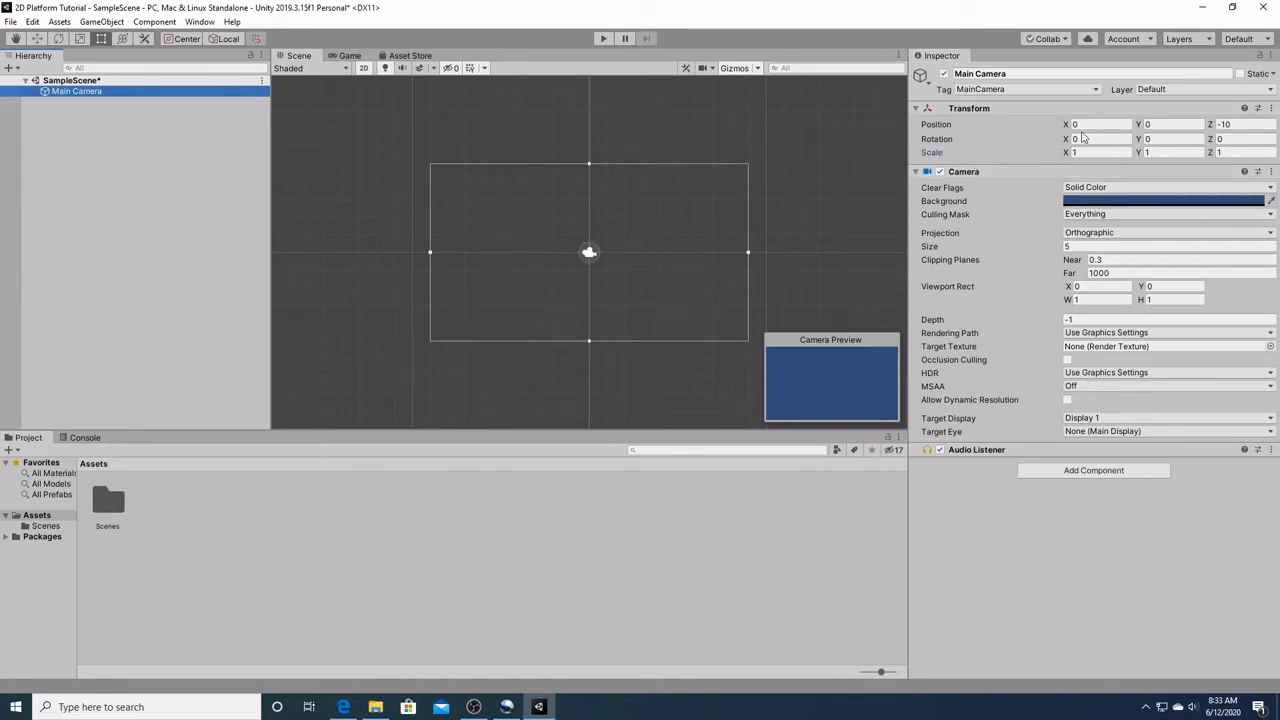
pyautogui.moveTo(1053, 135)
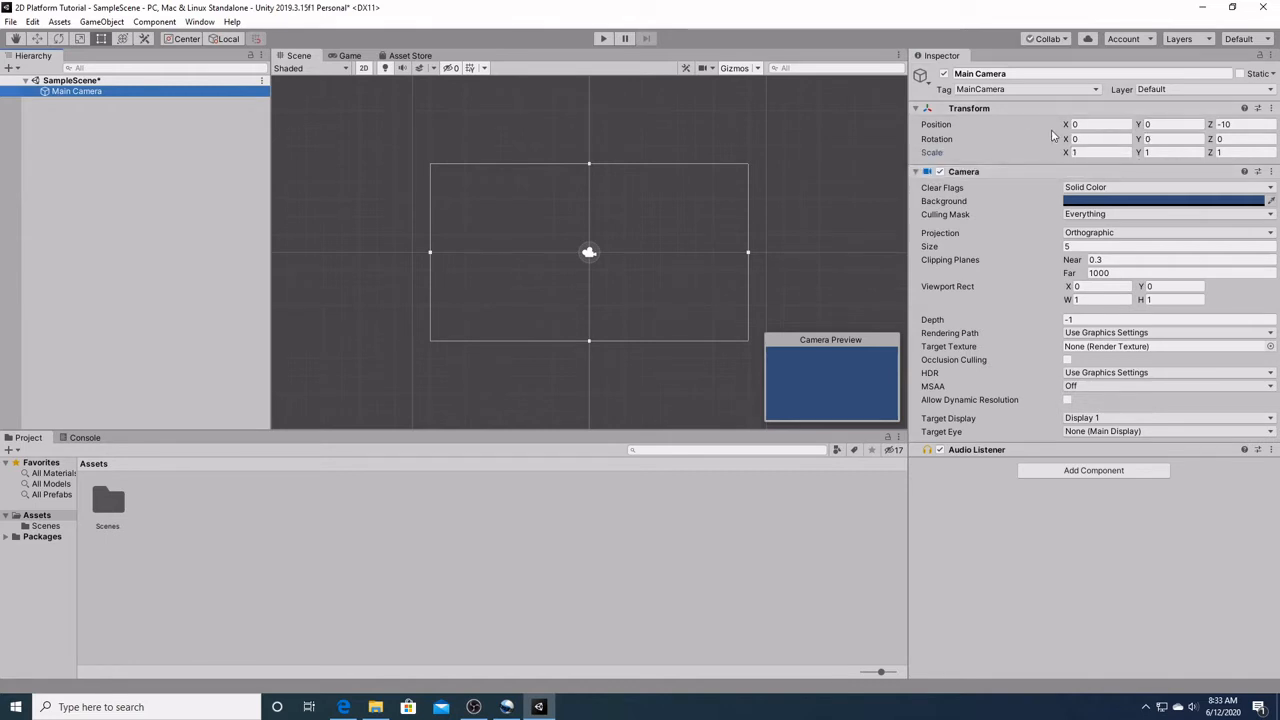
pyautogui.moveTo(1035, 138)
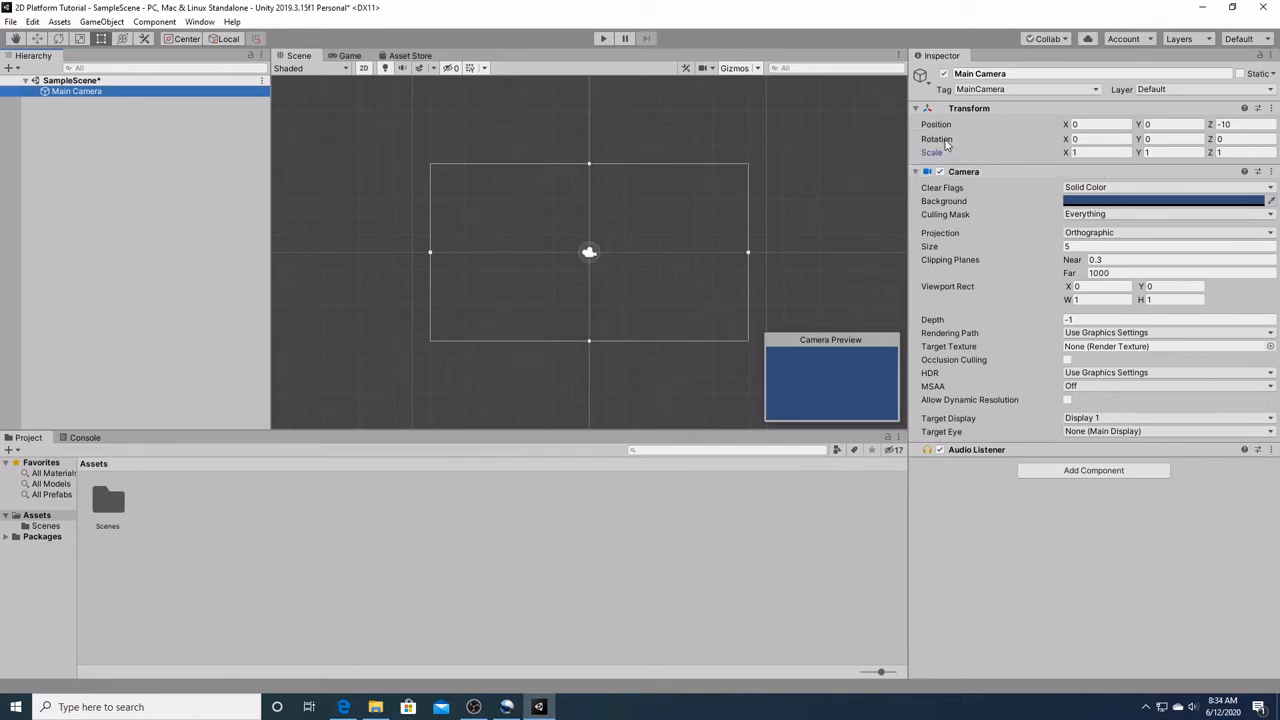
pyautogui.moveTo(931, 152)
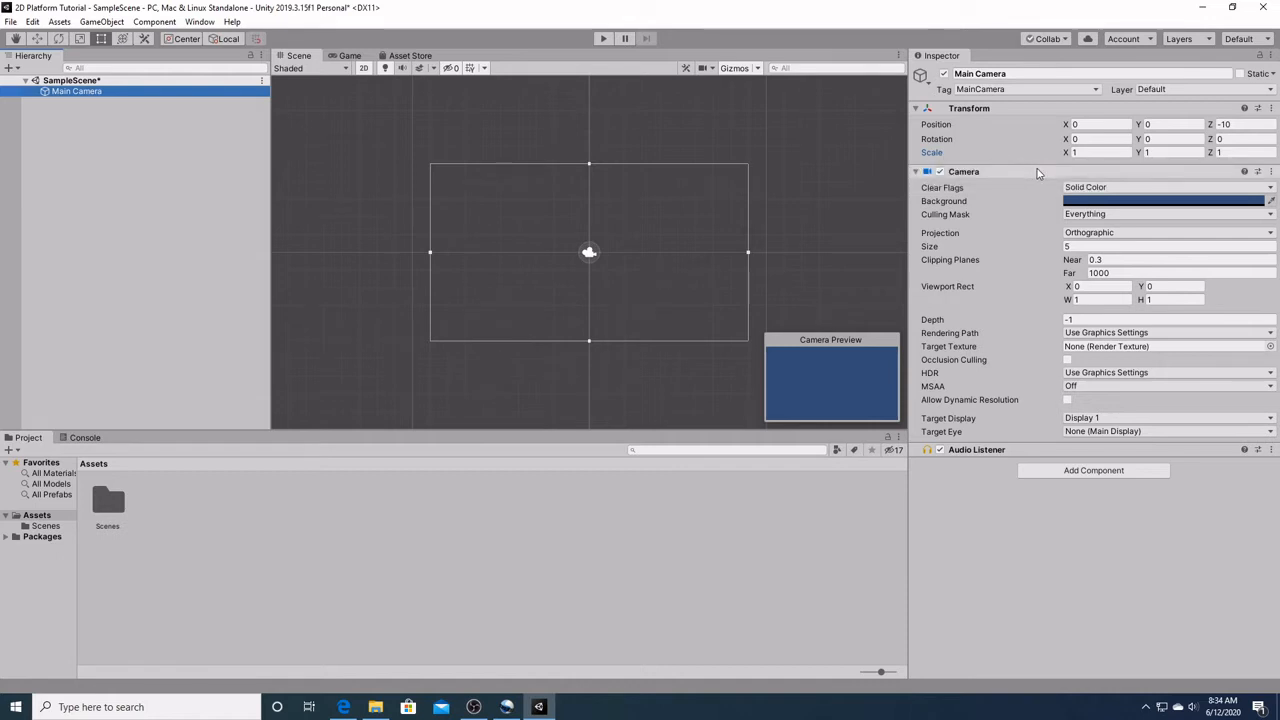
pyautogui.moveTo(834, 188)
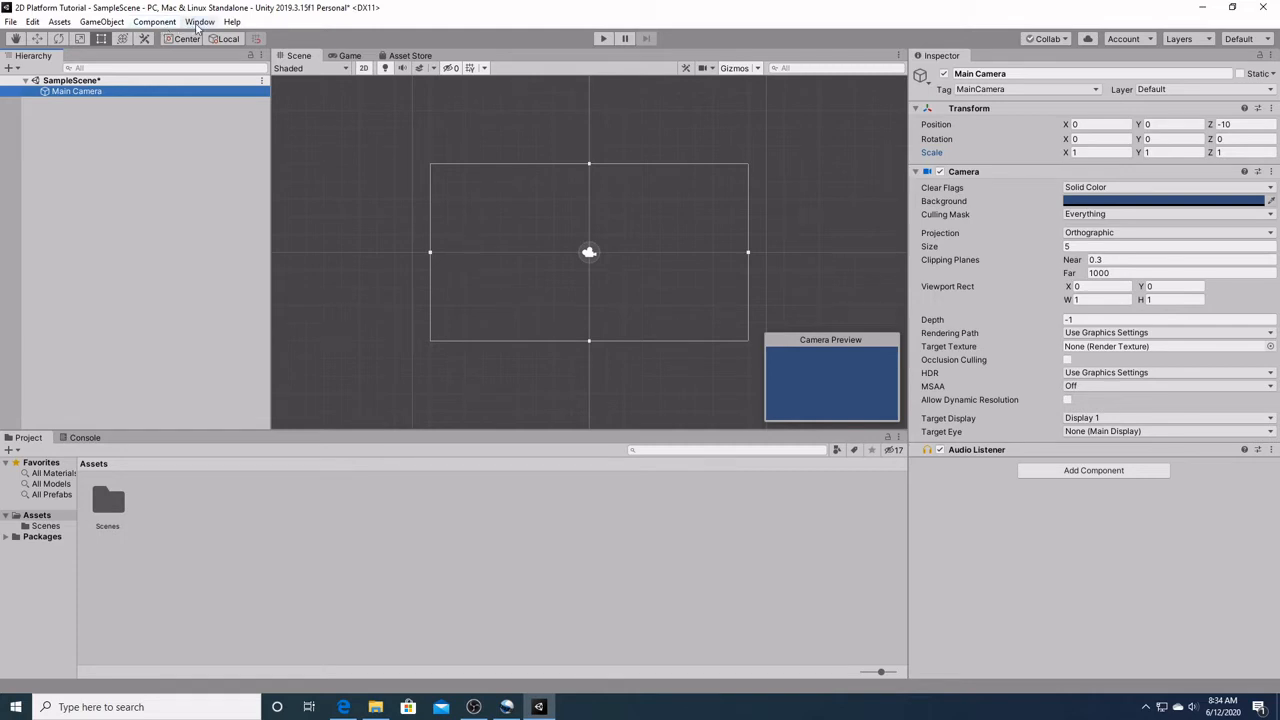
# Open Window > General to list editor windows like Scene, Game, Inspector and Project
pyautogui.click(200, 21)
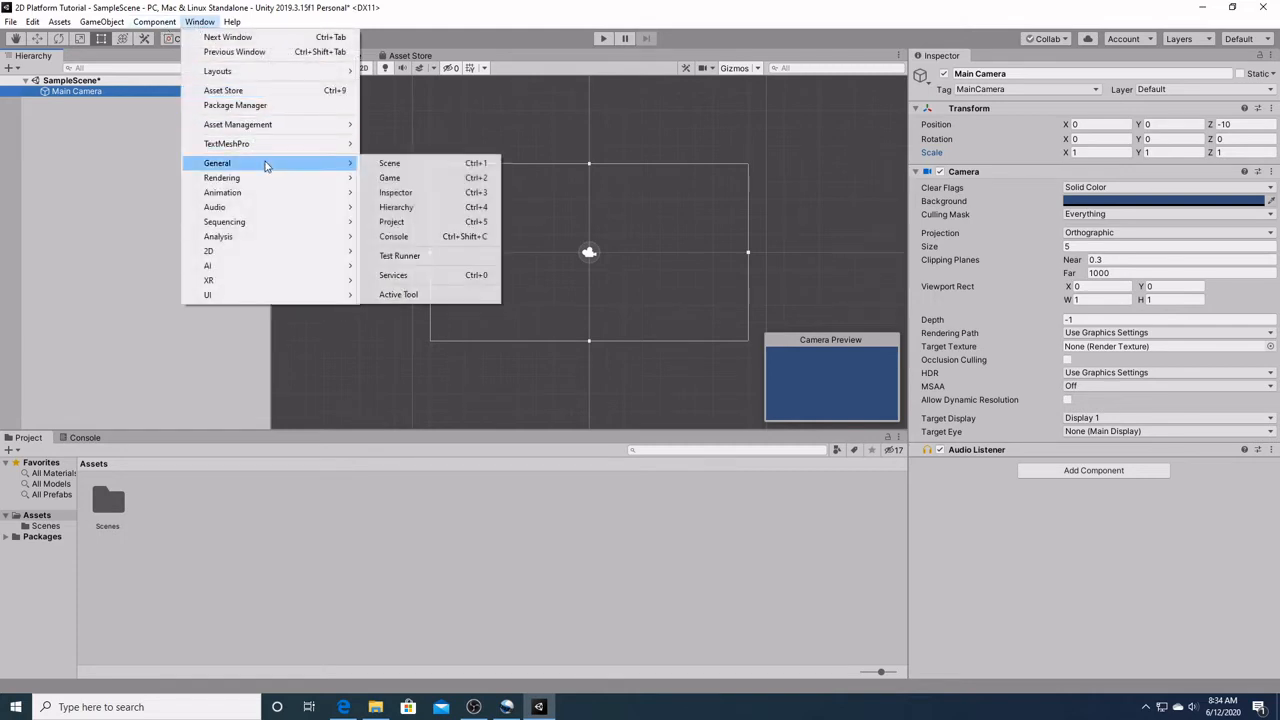
pyautogui.moveTo(395, 192)
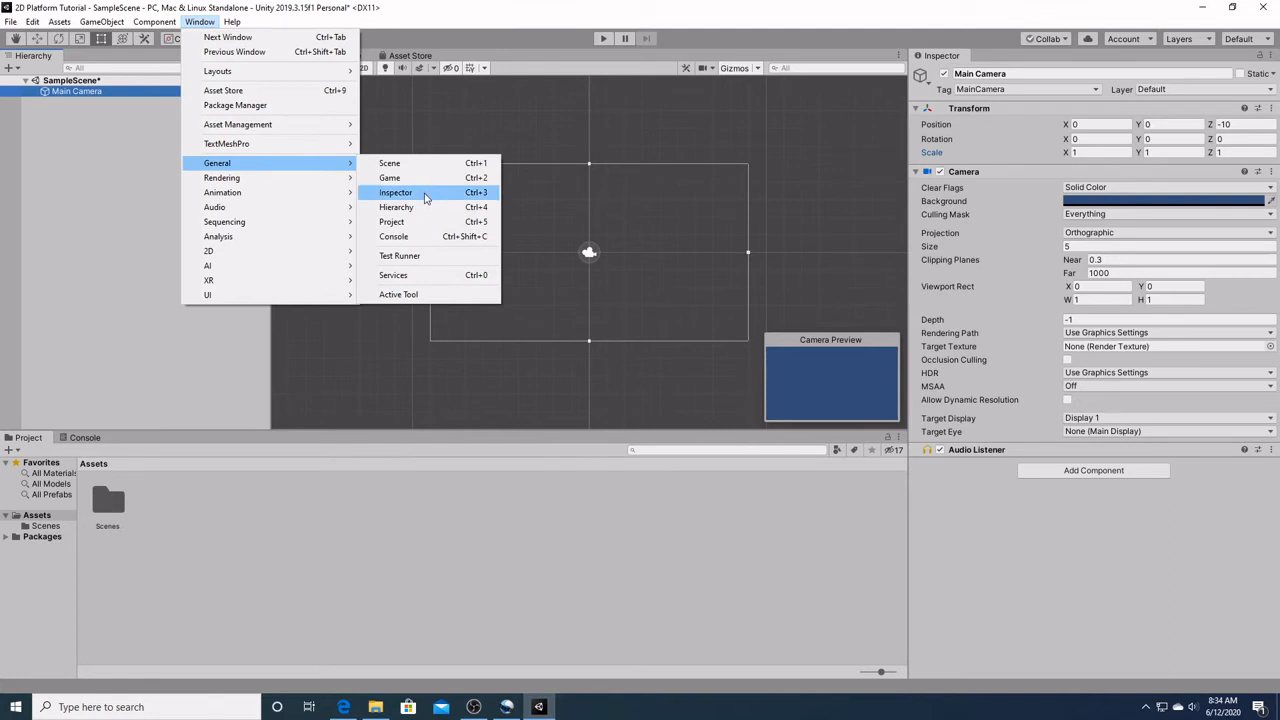
pyautogui.moveTo(633, 391)
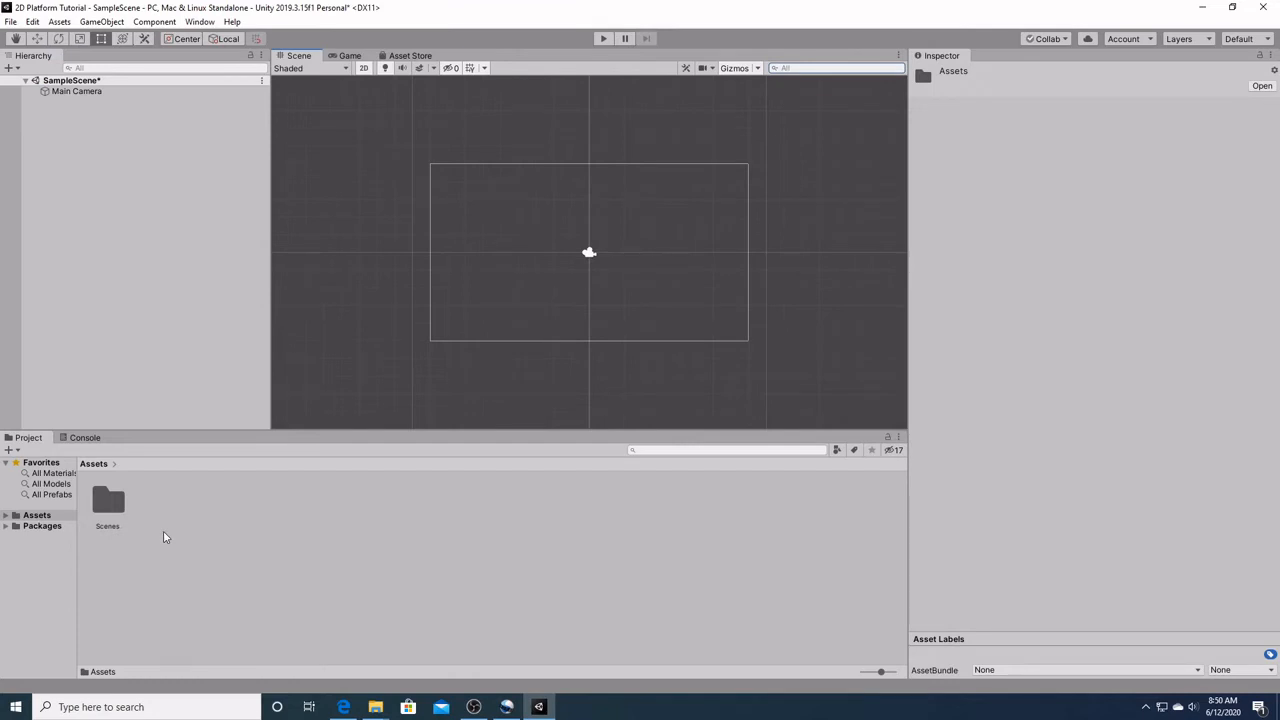
pyautogui.moveTo(118, 531)
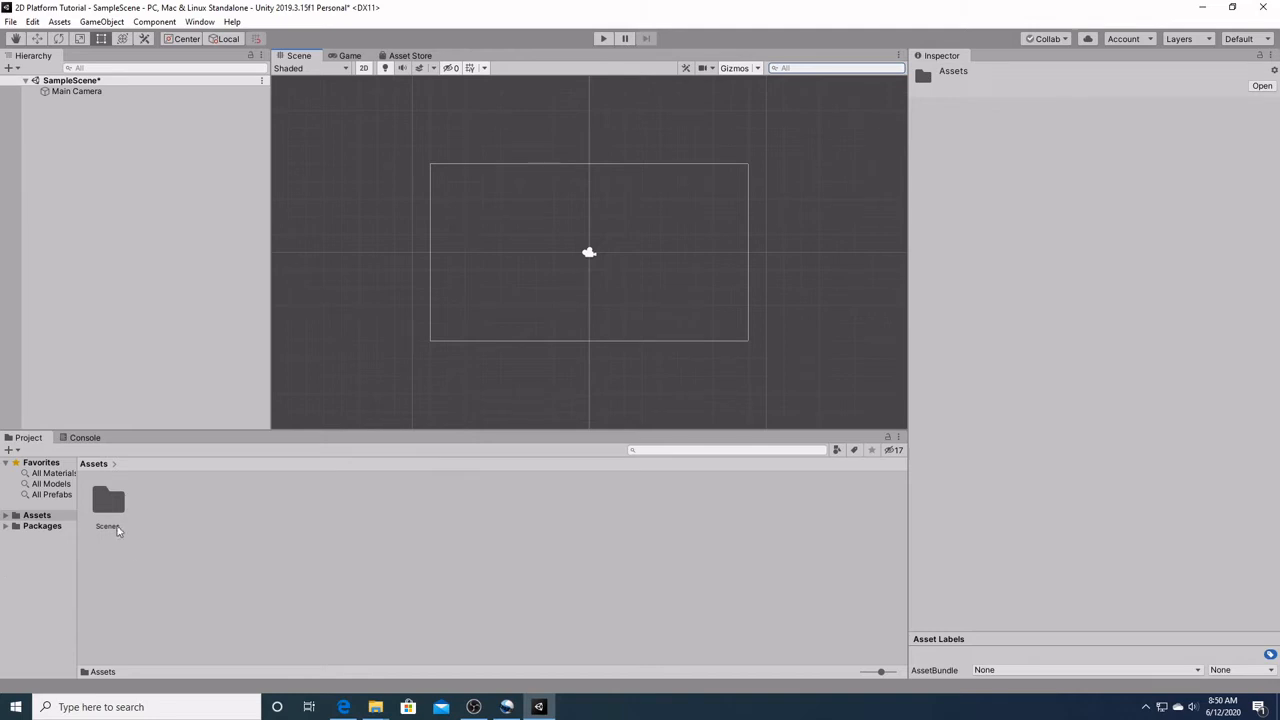
pyautogui.moveTo(166, 557)
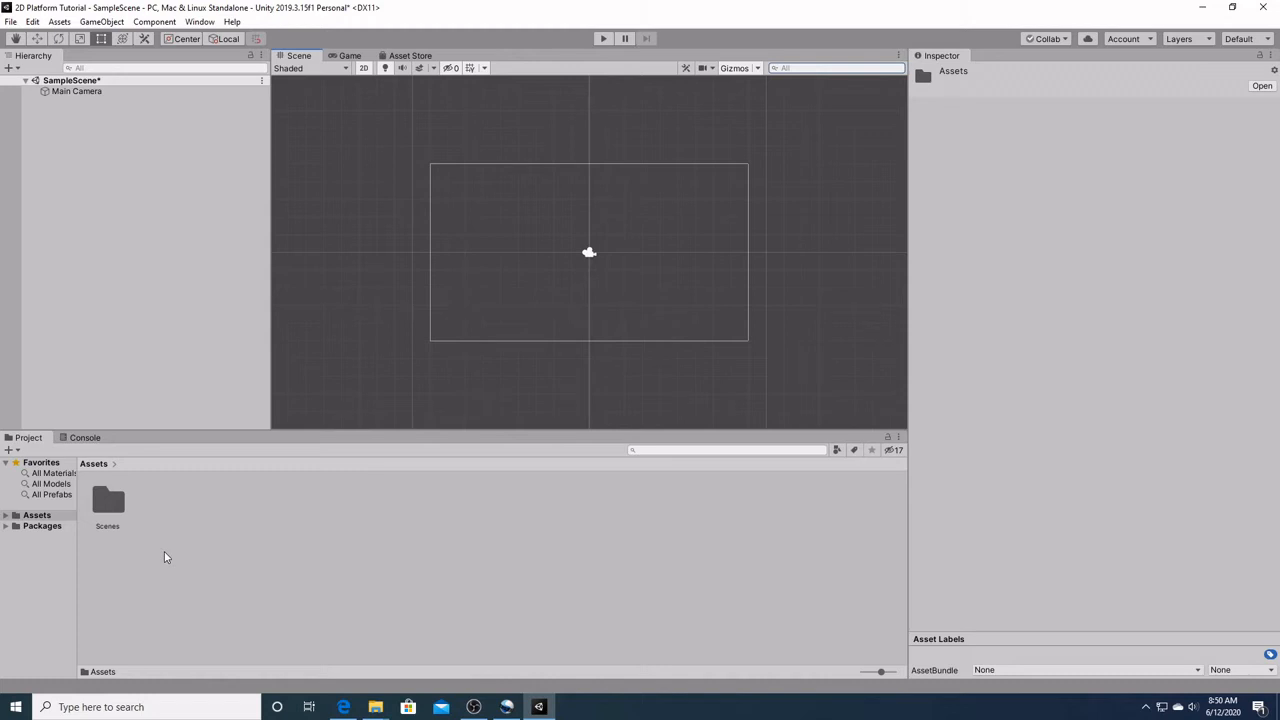
pyautogui.moveTo(352, 118)
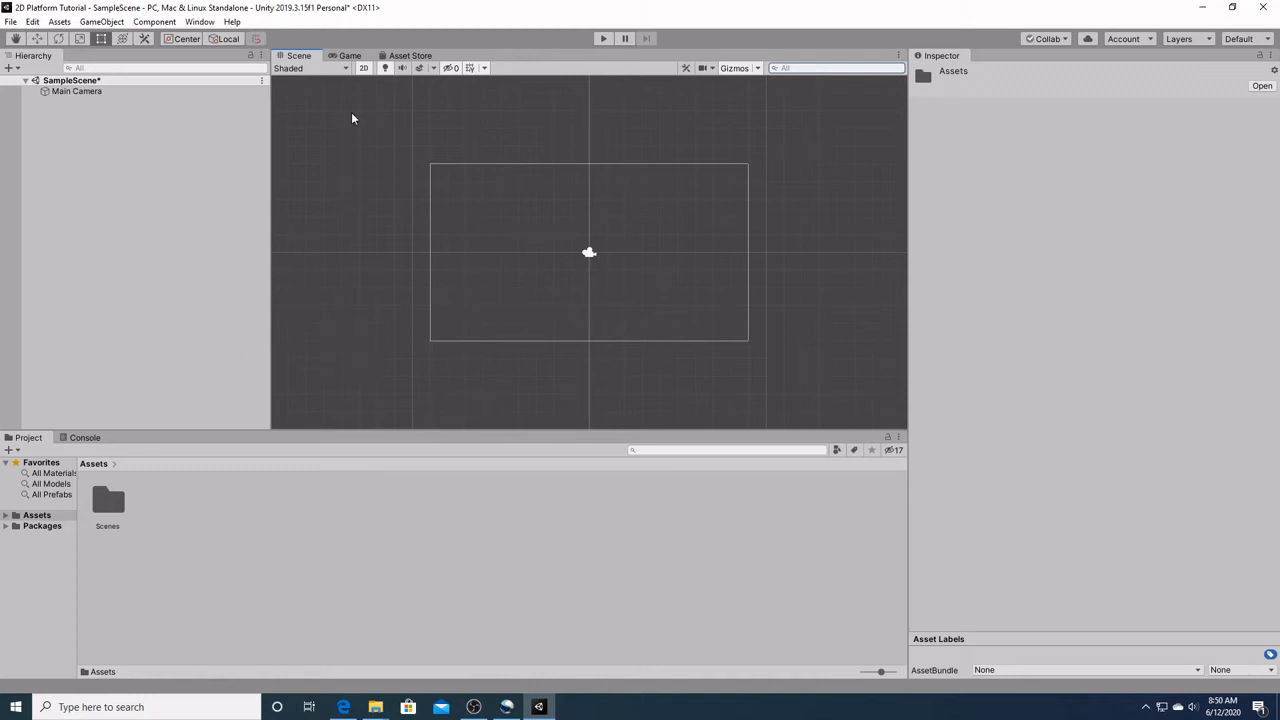
pyautogui.click(410, 55)
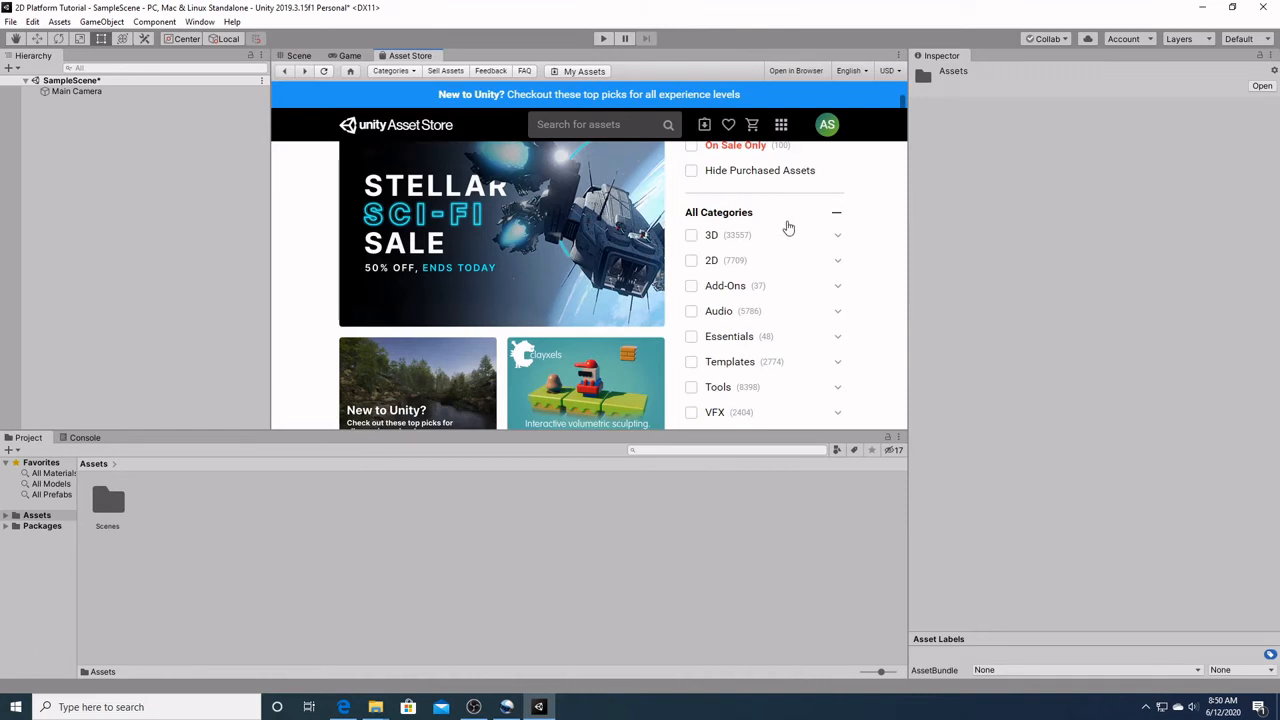
pyautogui.moveTo(788, 230)
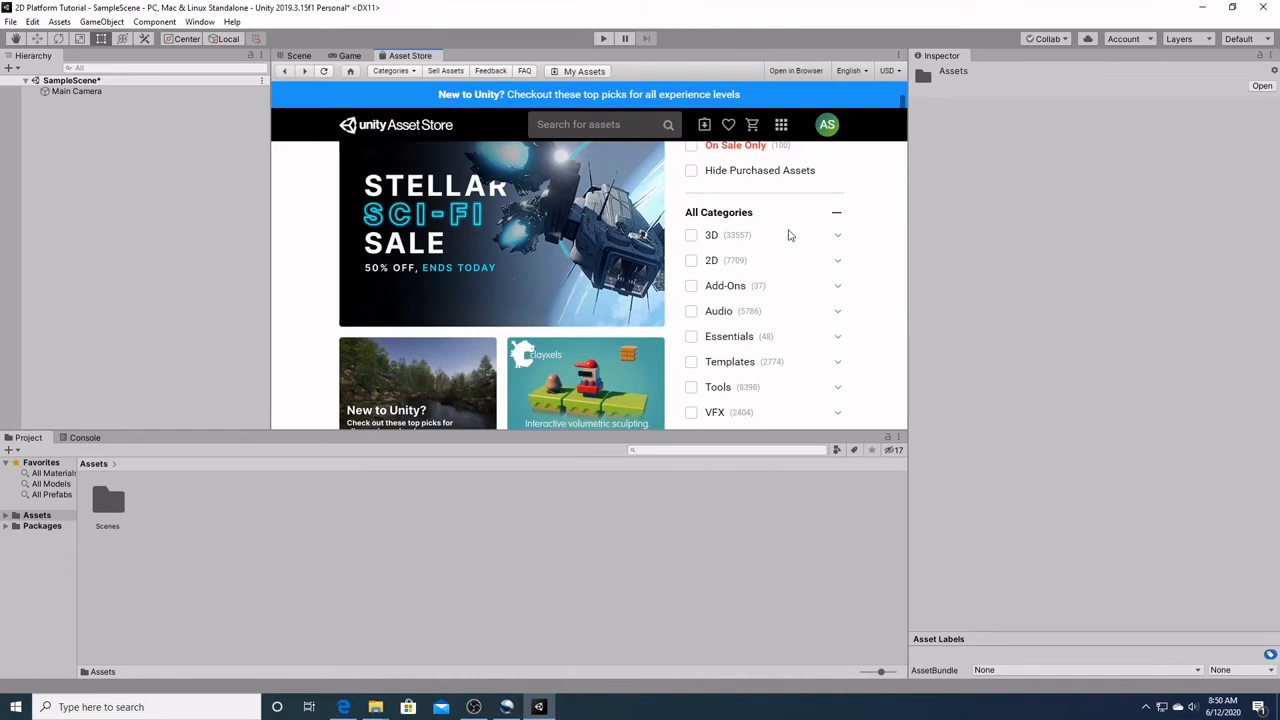
pyautogui.moveTo(831, 285)
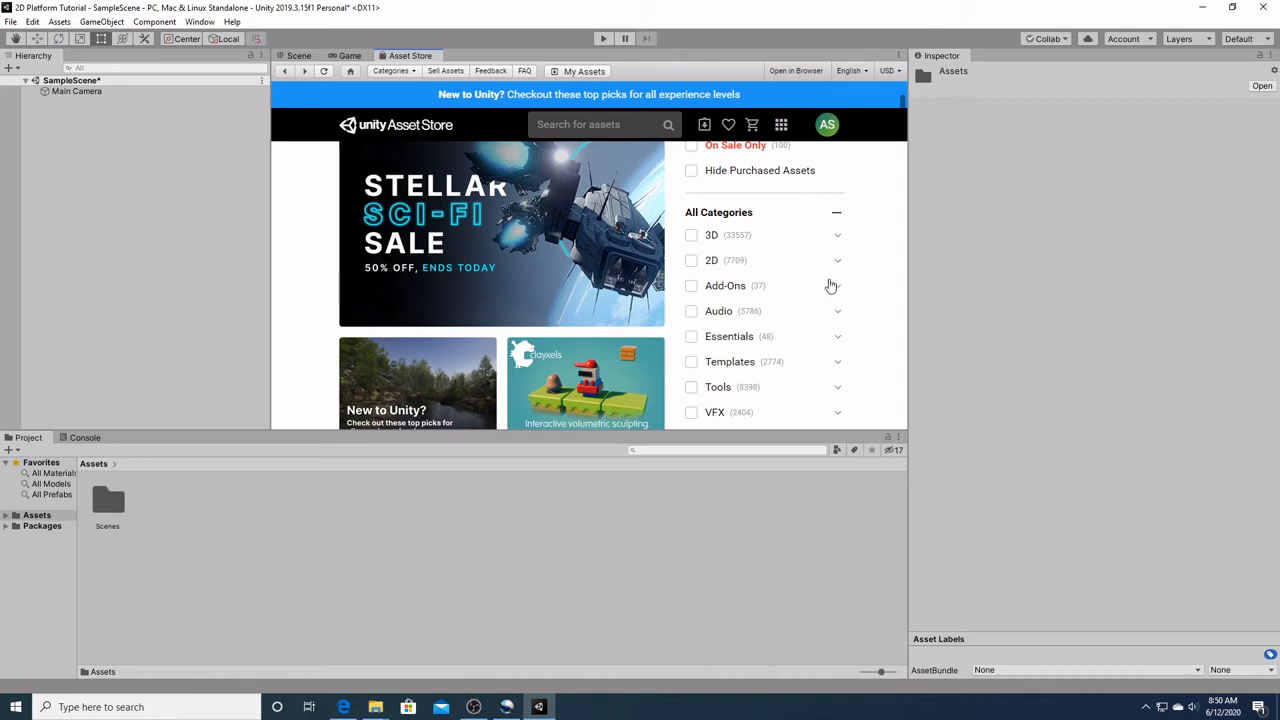
pyautogui.moveTo(801, 362)
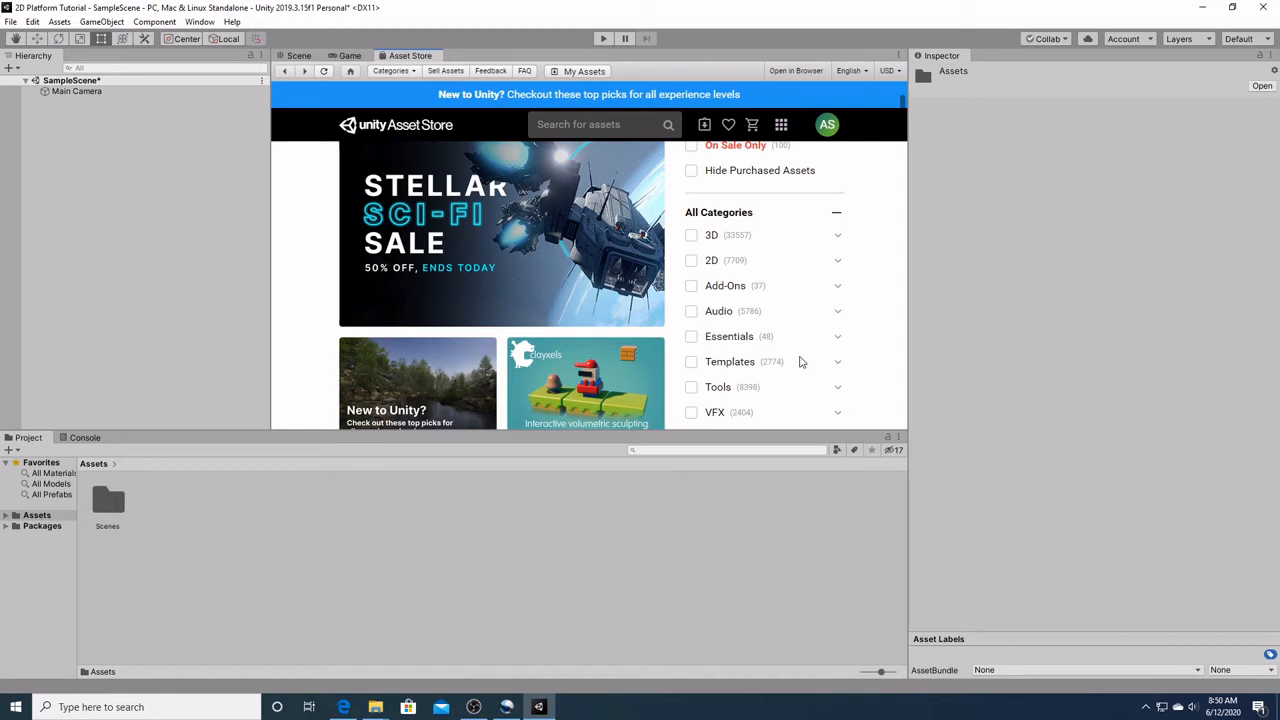
# Search the Asset Store for 'pixel adventure' and open the free Pixel Adventure 1 page
pyautogui.click(570, 124)
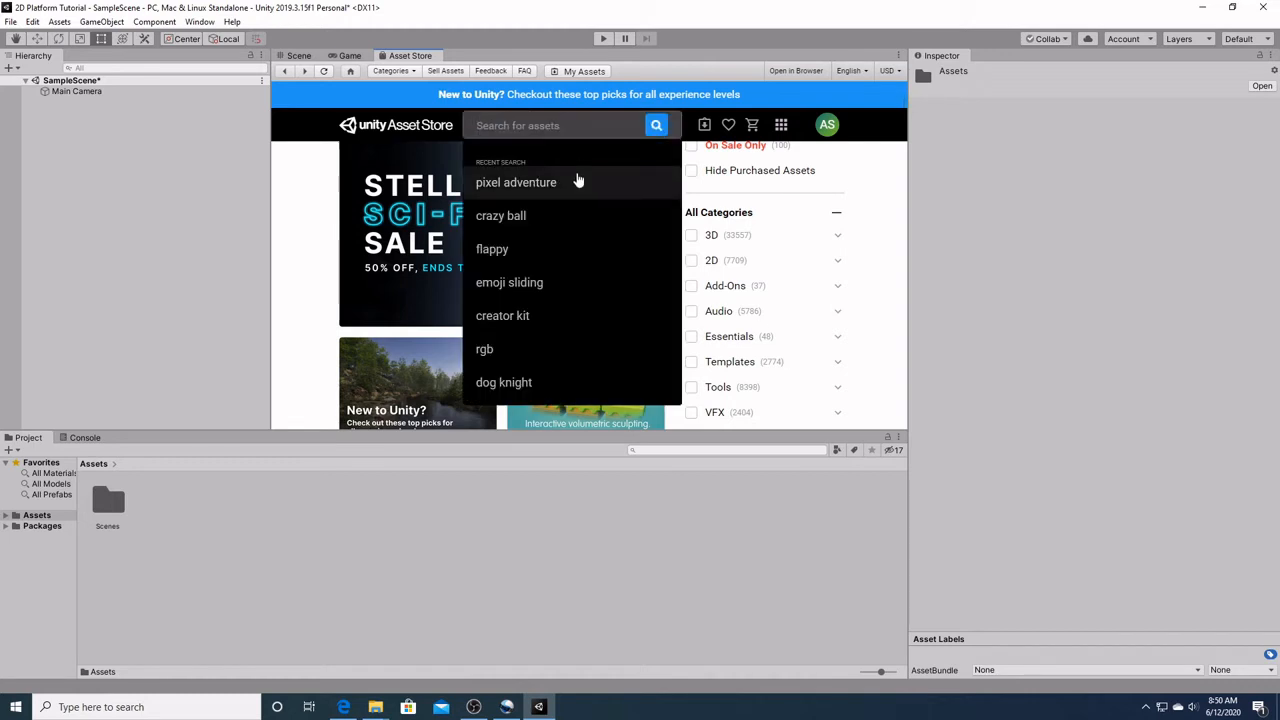
pyautogui.click(516, 182)
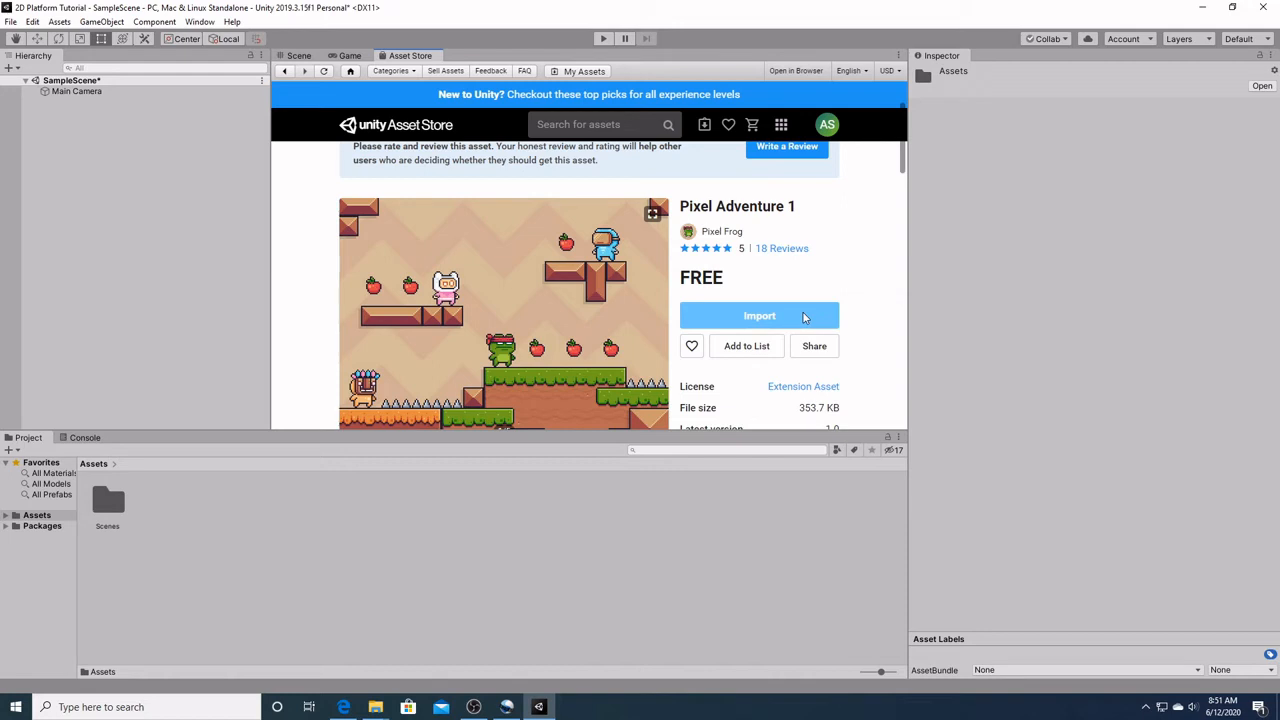
pyautogui.moveTo(808, 283)
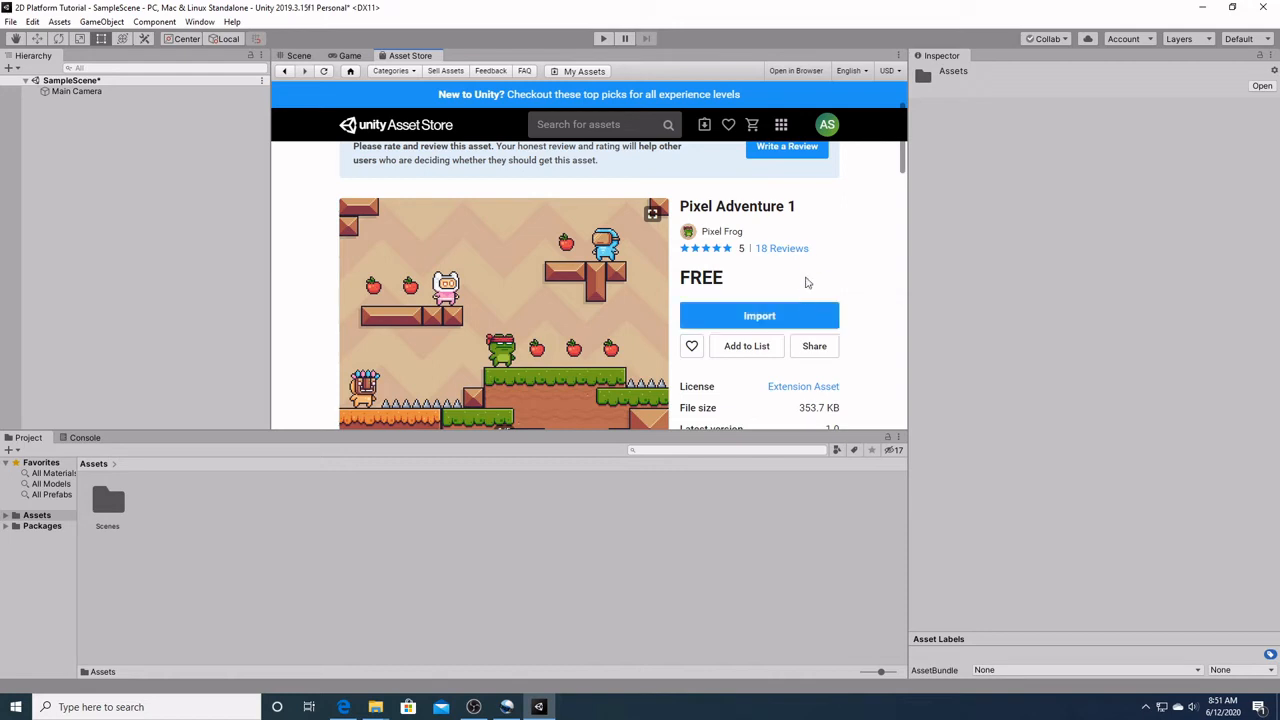
# Import Pixel Adventure 1 and scroll through its backgrounds, items and fruit sprites
pyautogui.click(759, 315)
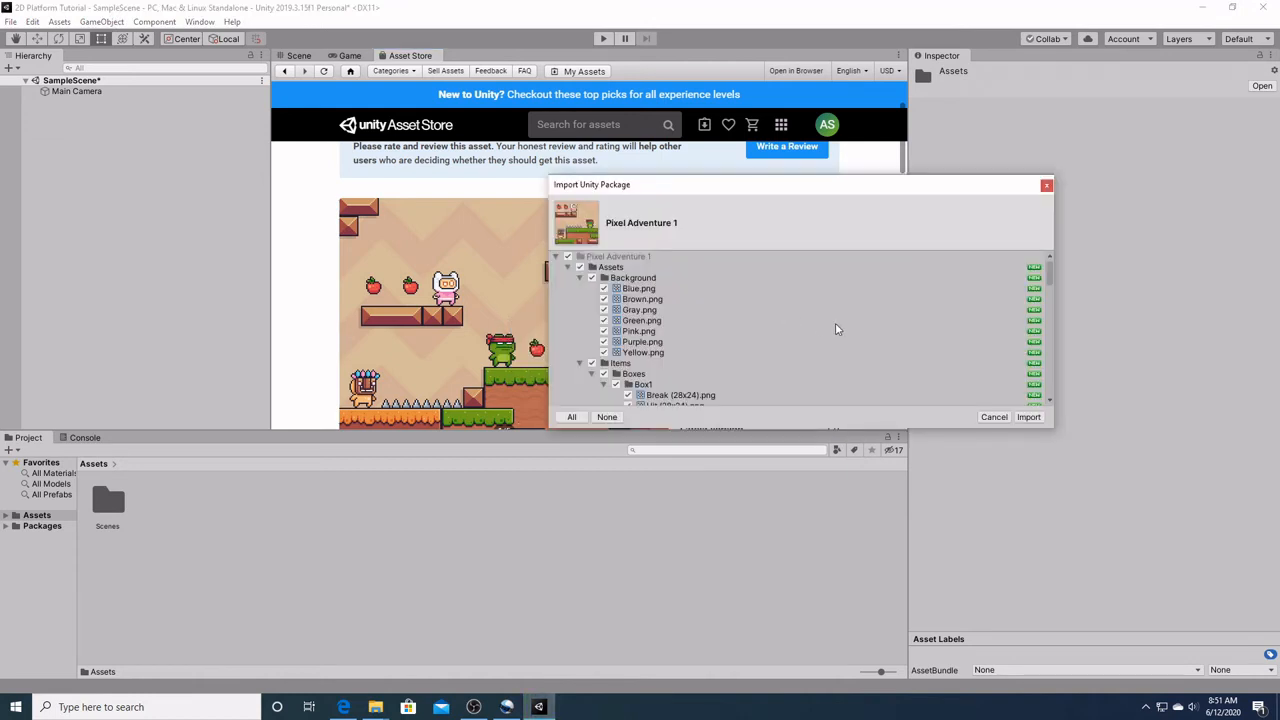
pyautogui.moveTo(860, 327)
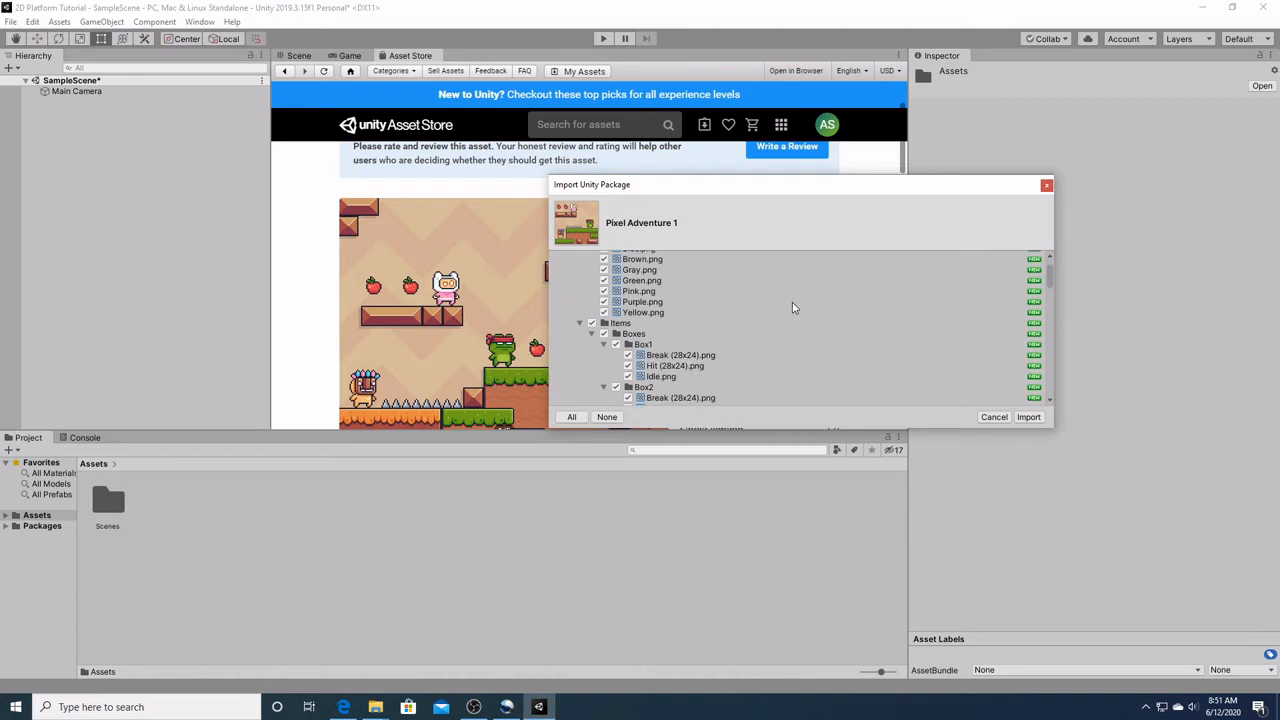
pyautogui.scroll(-3)
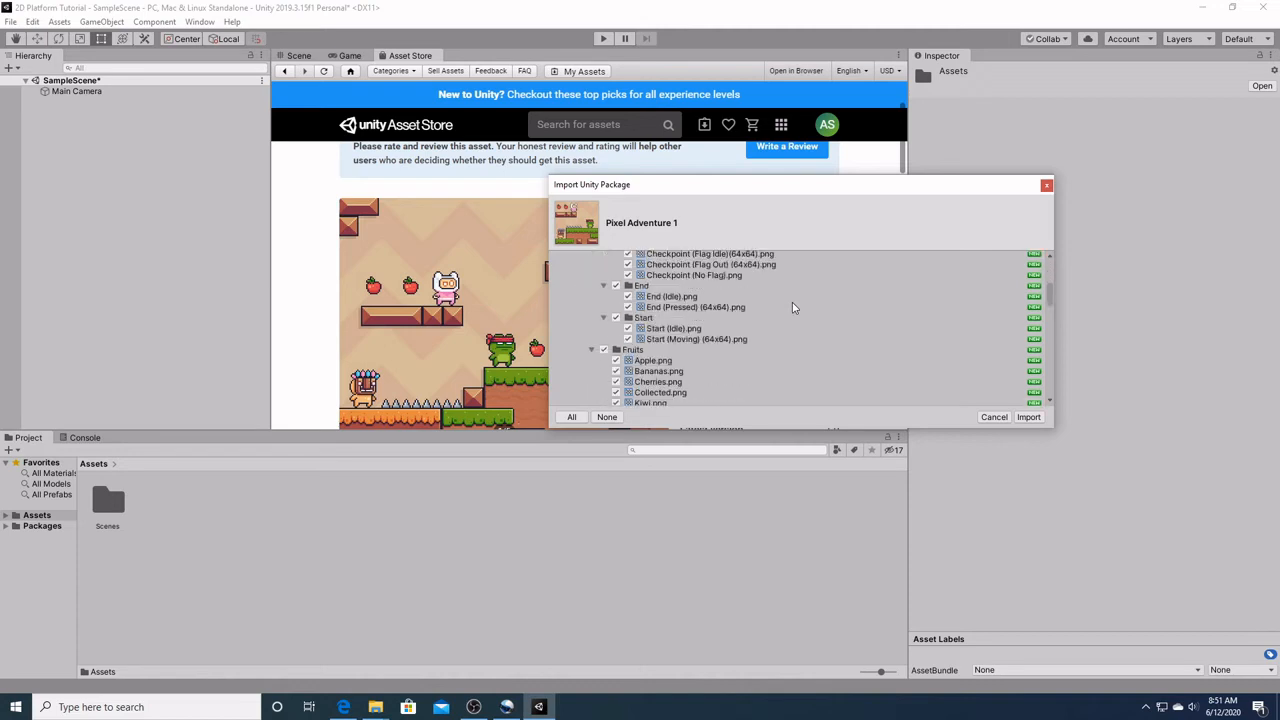
pyautogui.scroll(-3)
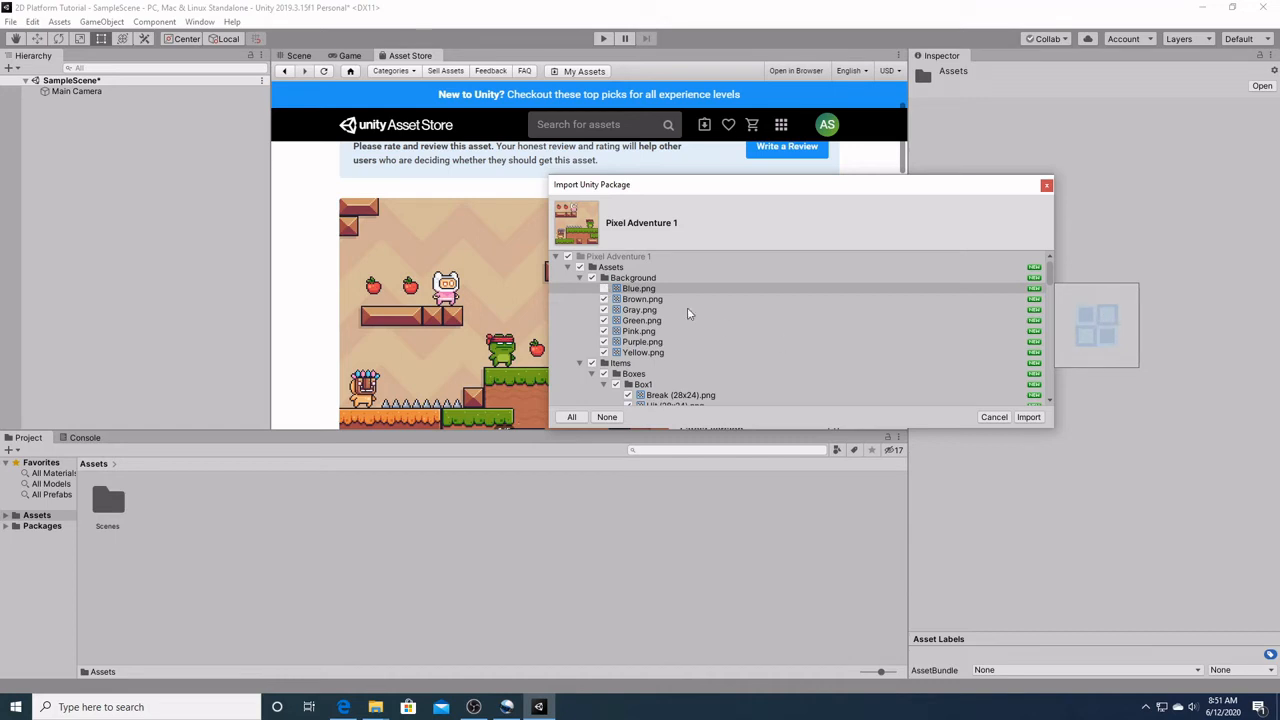
pyautogui.scroll(-3)
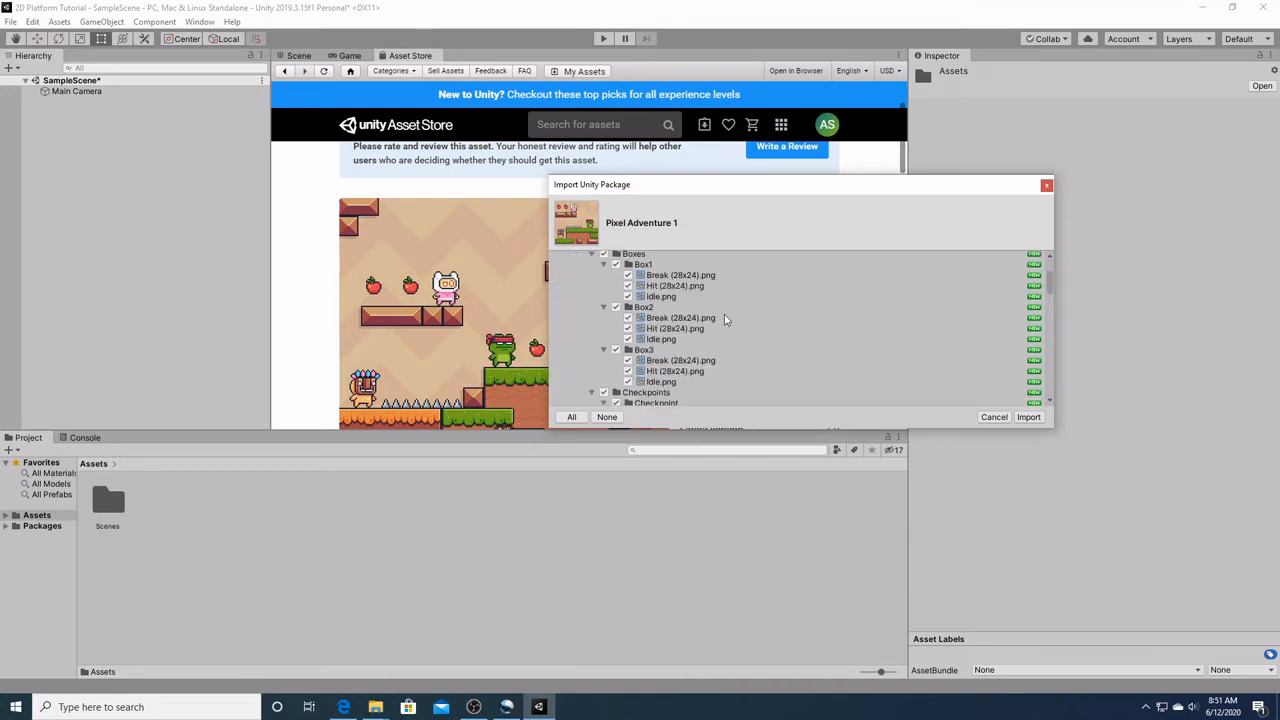
pyautogui.scroll(-3)
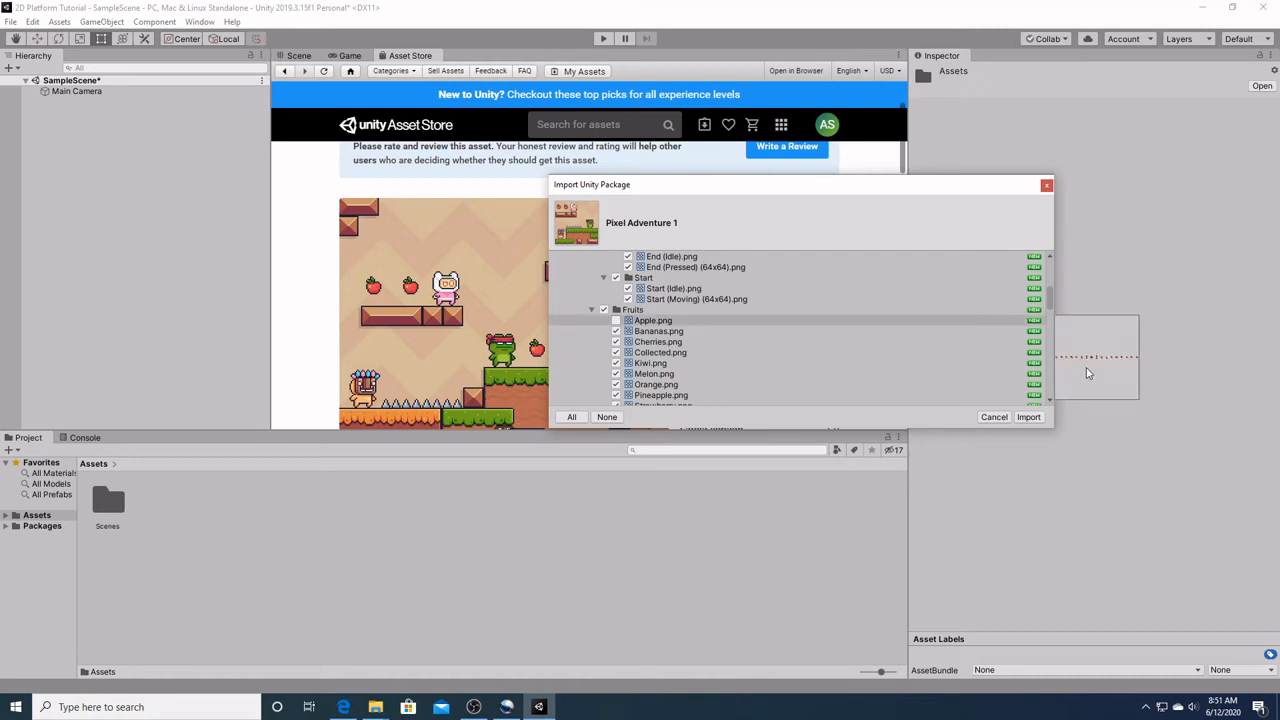
pyautogui.moveTo(1078, 365)
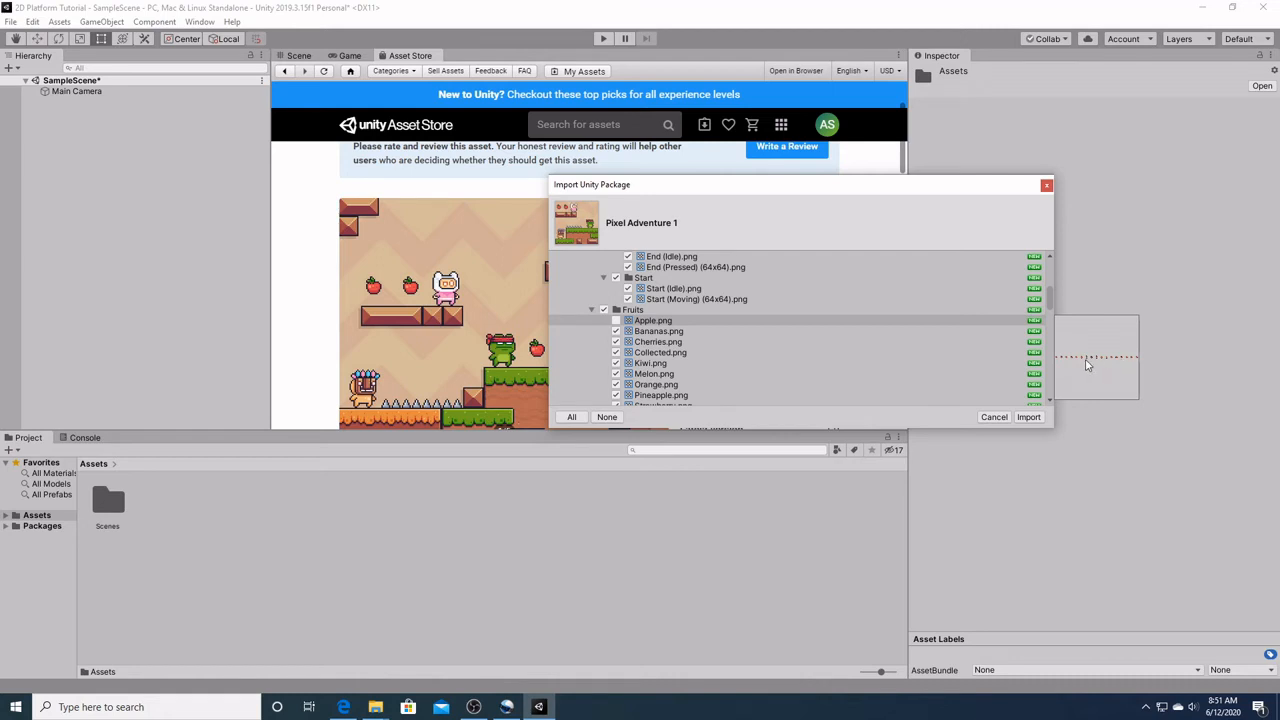
pyautogui.moveTo(1090, 364)
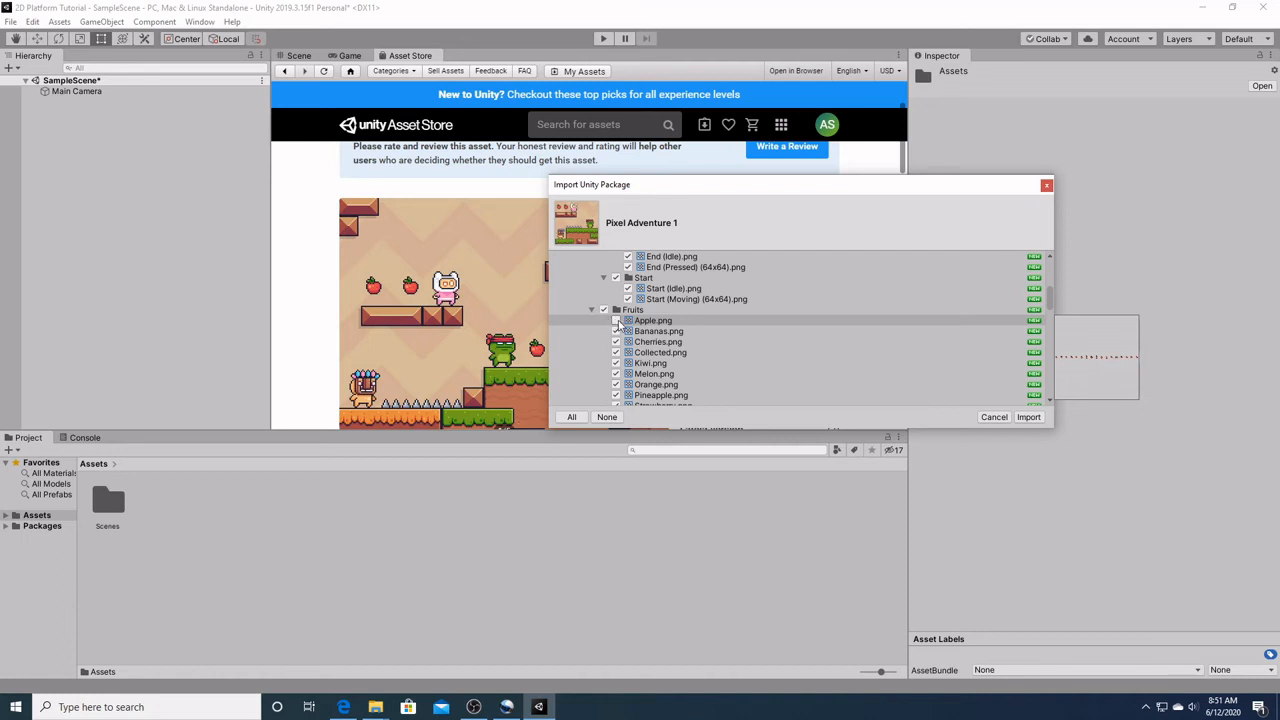
pyautogui.moveTo(919, 358)
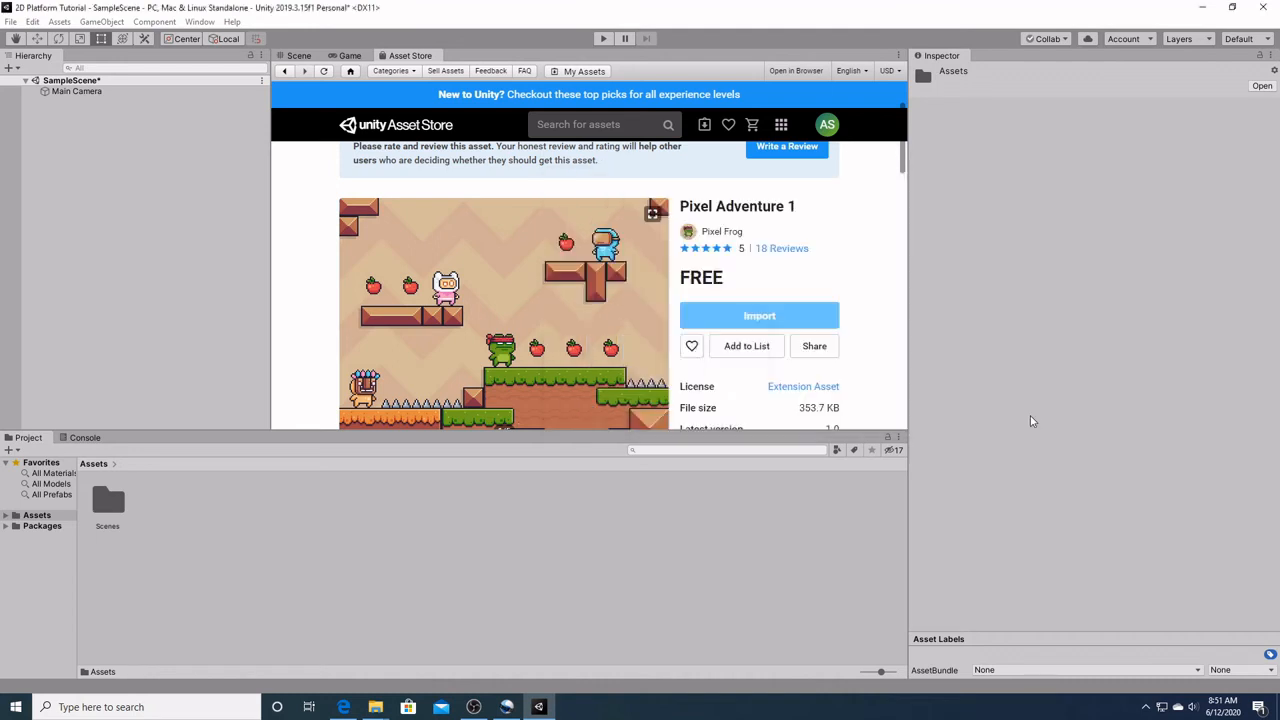
# Confirm the import so a Pixel Adventure 1 folder appears beside Scenes
pyautogui.click(759, 315)
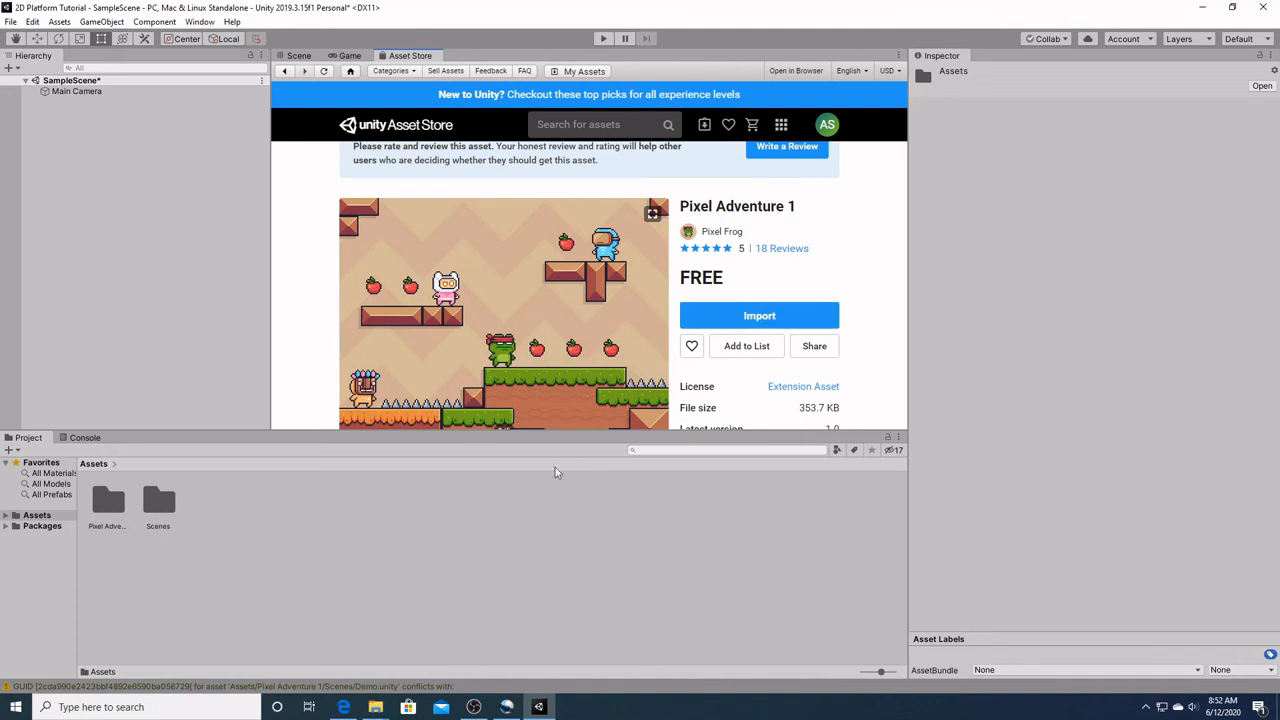
pyautogui.moveTo(194, 521)
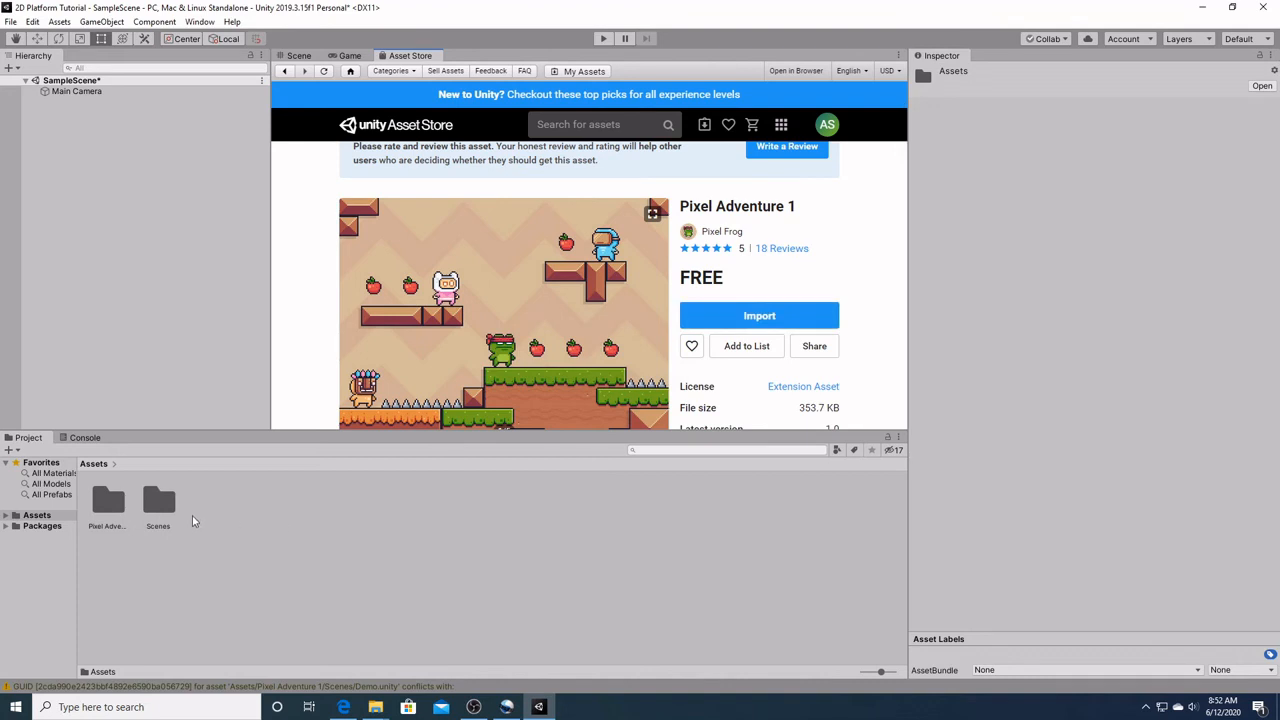
pyautogui.moveTo(200, 512)
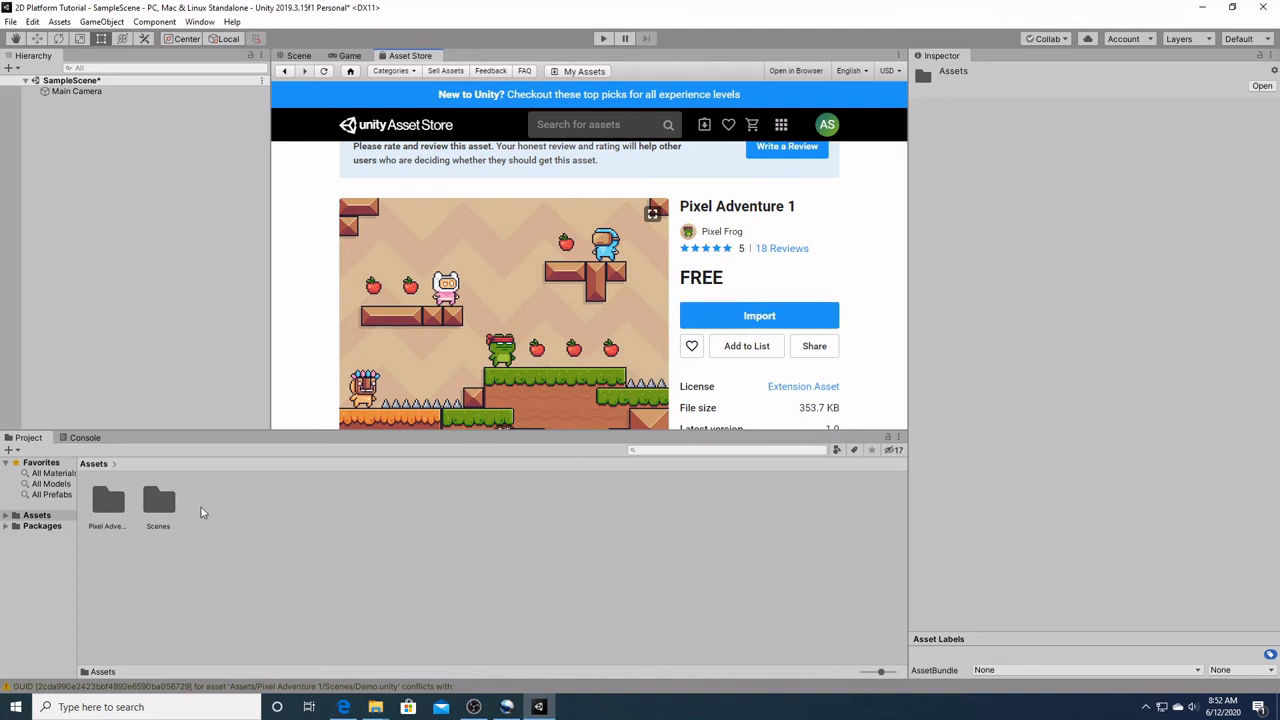
# Create an Art folder in Assets and move the Pixel Adventure 1 folder into it
pyautogui.rightClick(202, 513)
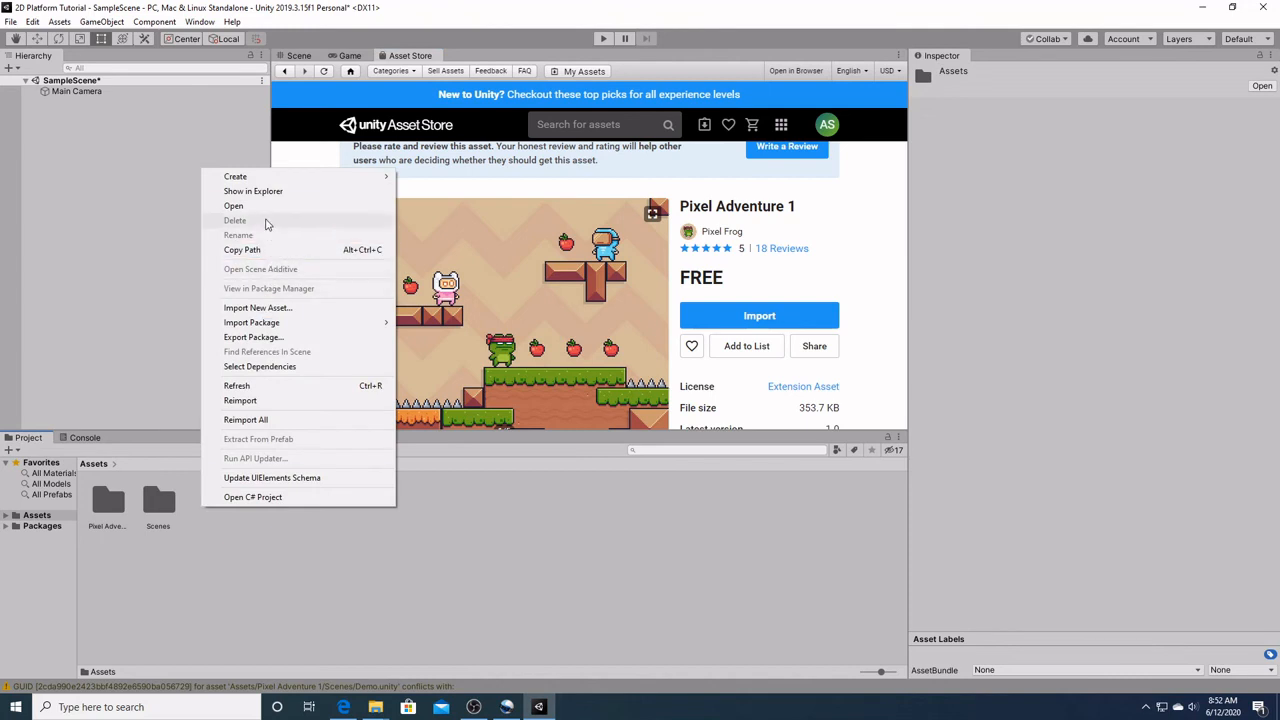
pyautogui.moveTo(235, 176)
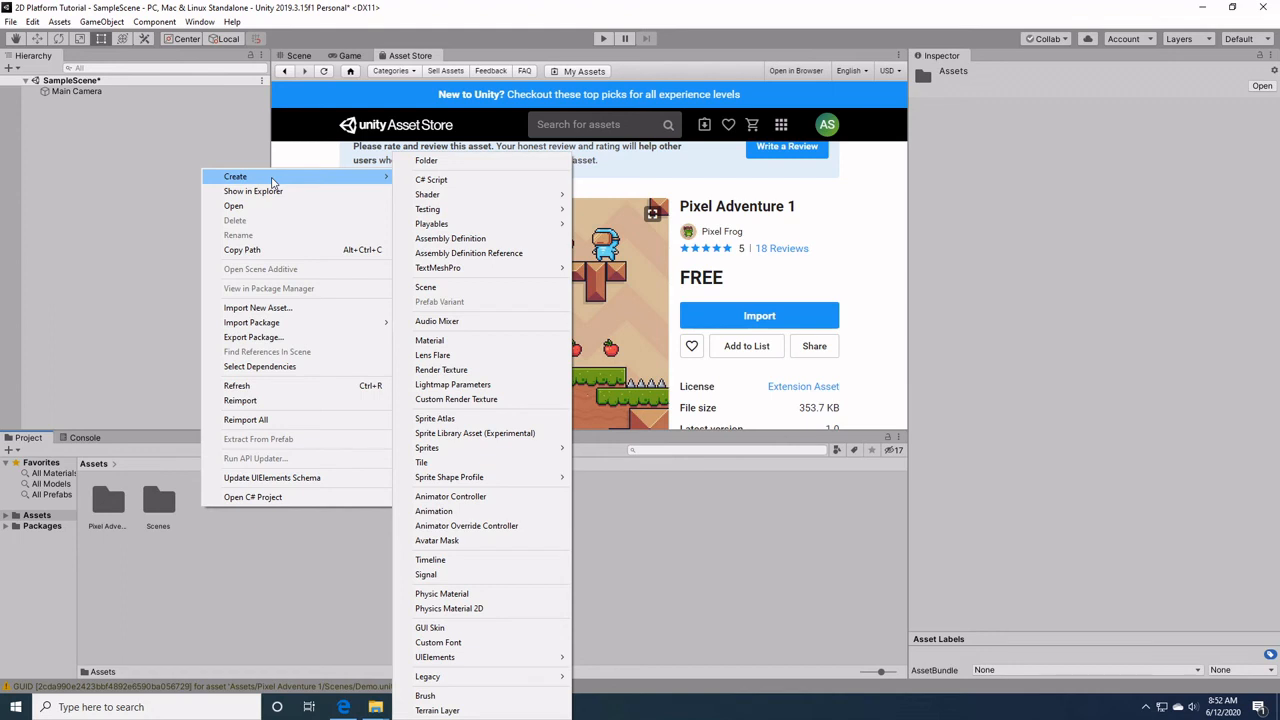
pyautogui.moveTo(426, 161)
pyautogui.write('A')
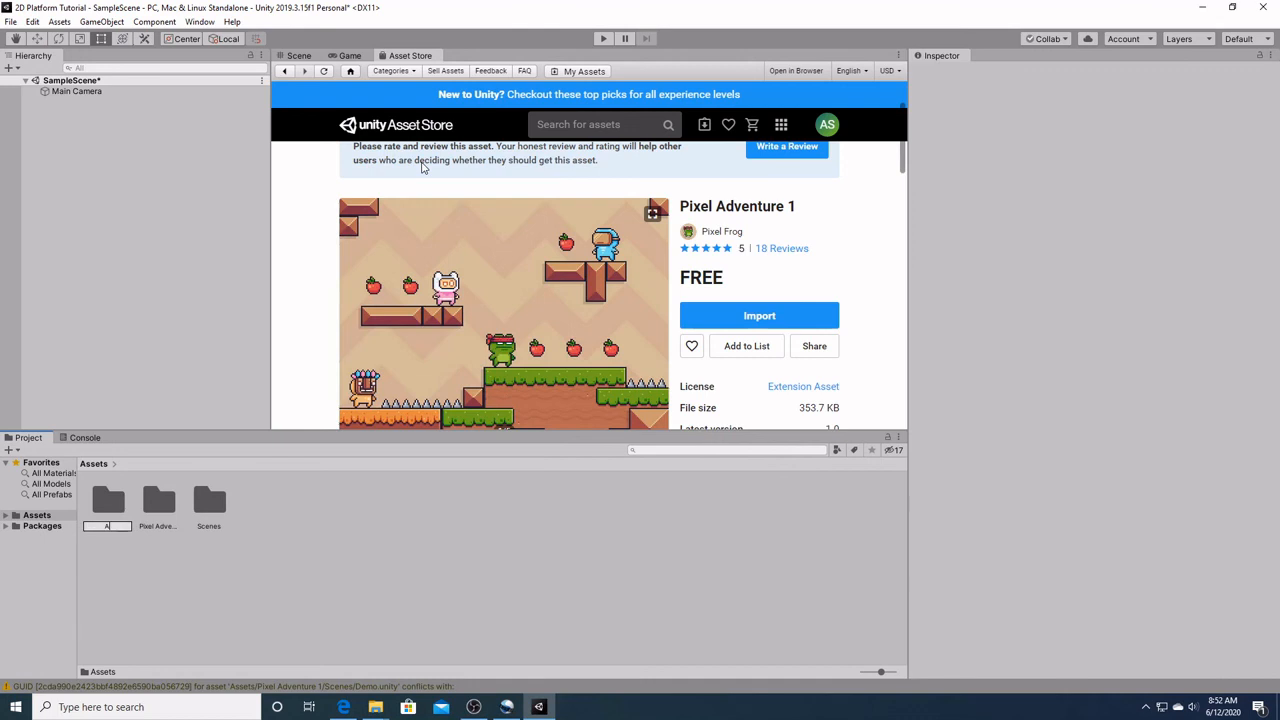
pyautogui.click(108, 500)
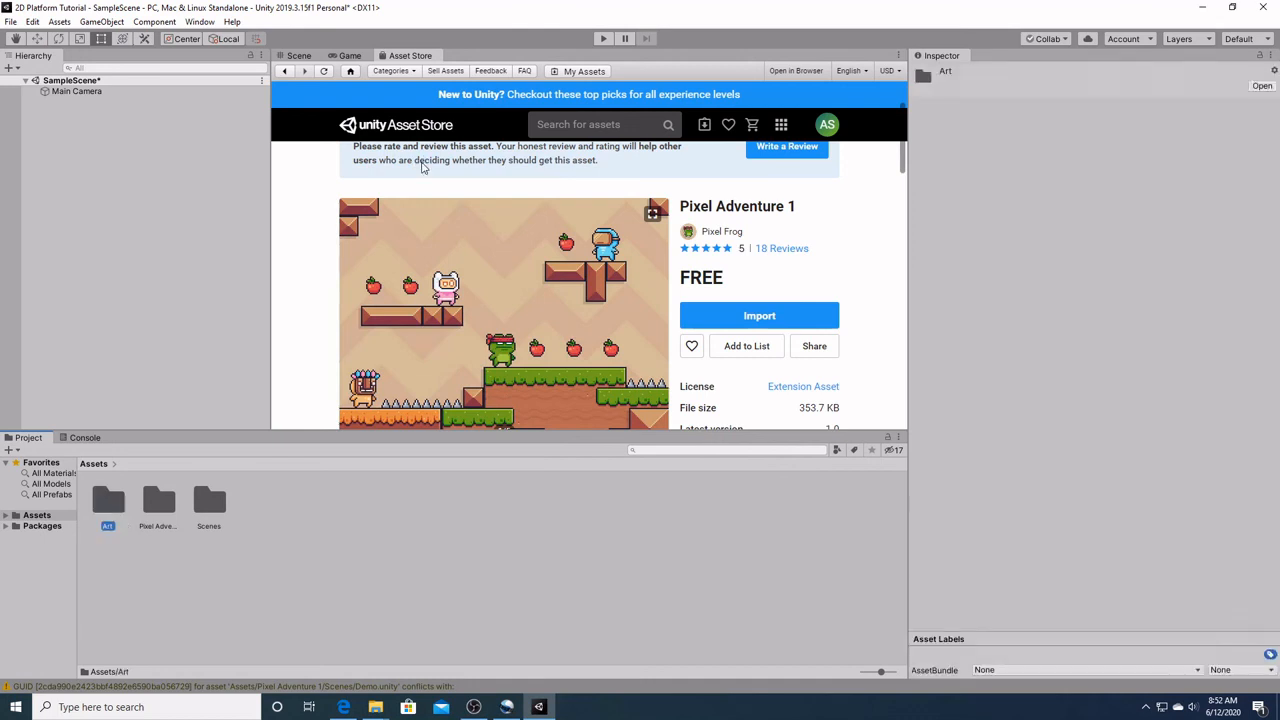
pyautogui.click(158, 502)
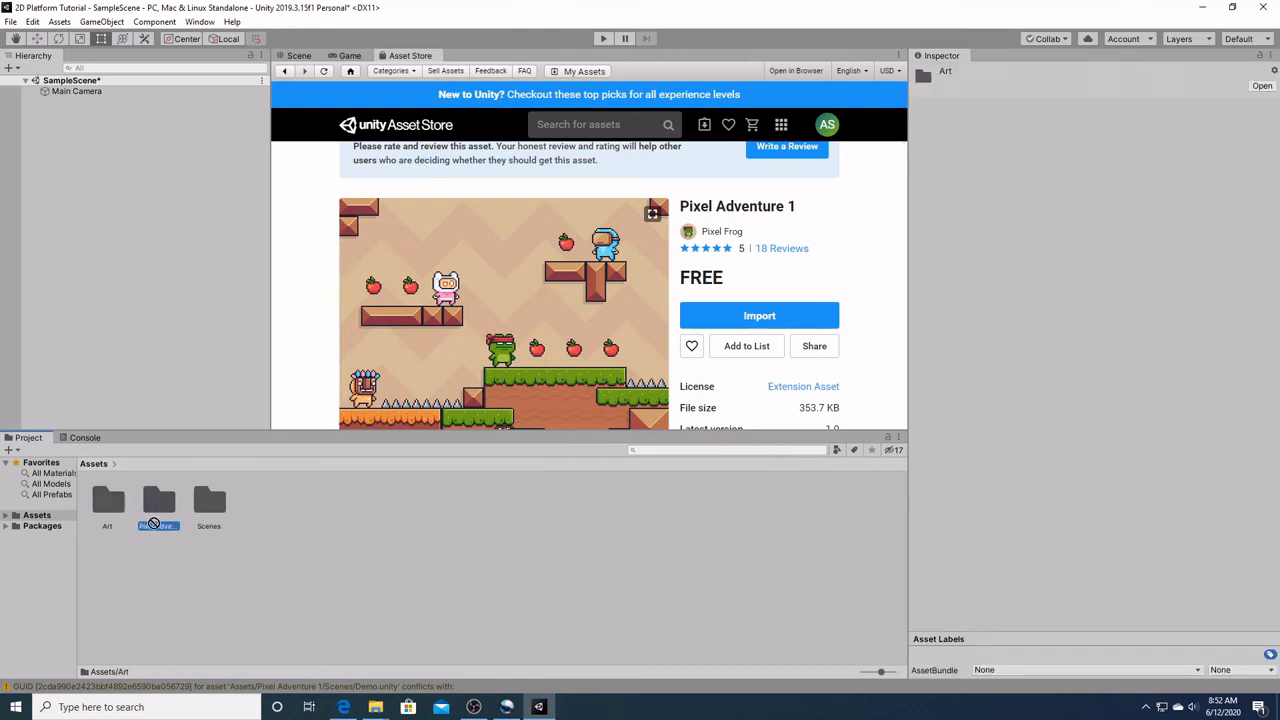
pyautogui.click(107, 505)
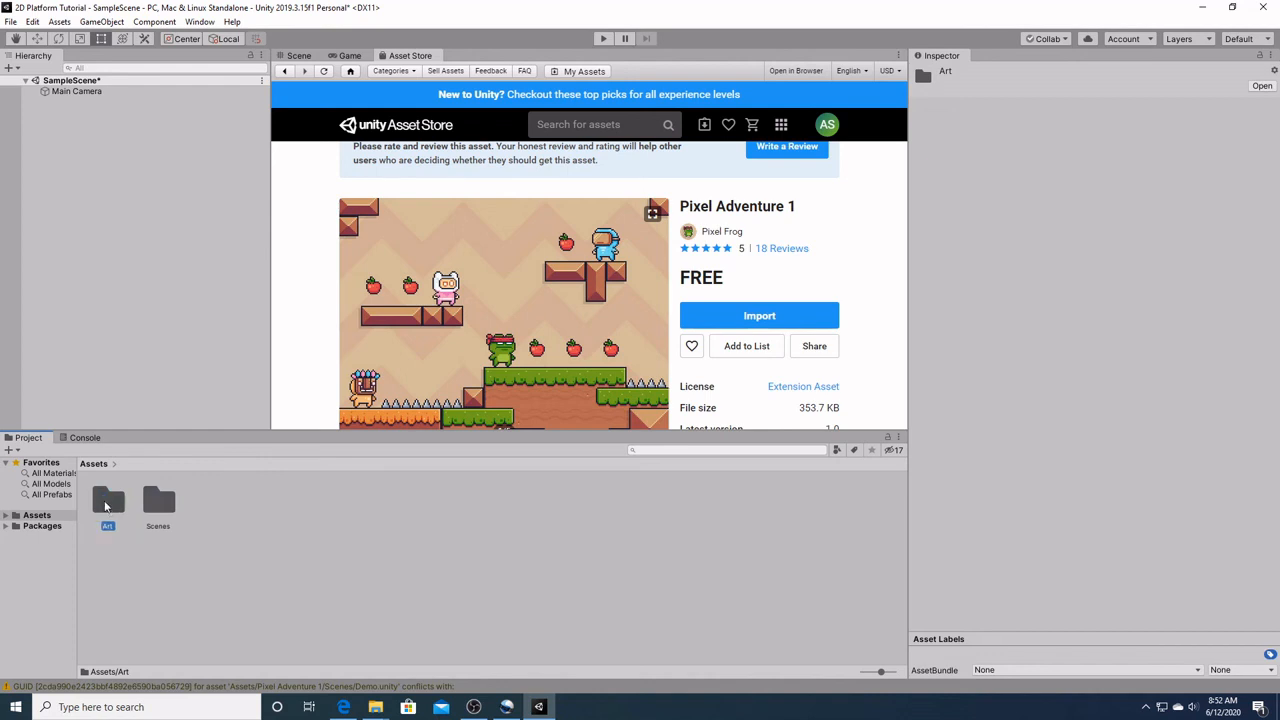
pyautogui.doubleClick(108, 505)
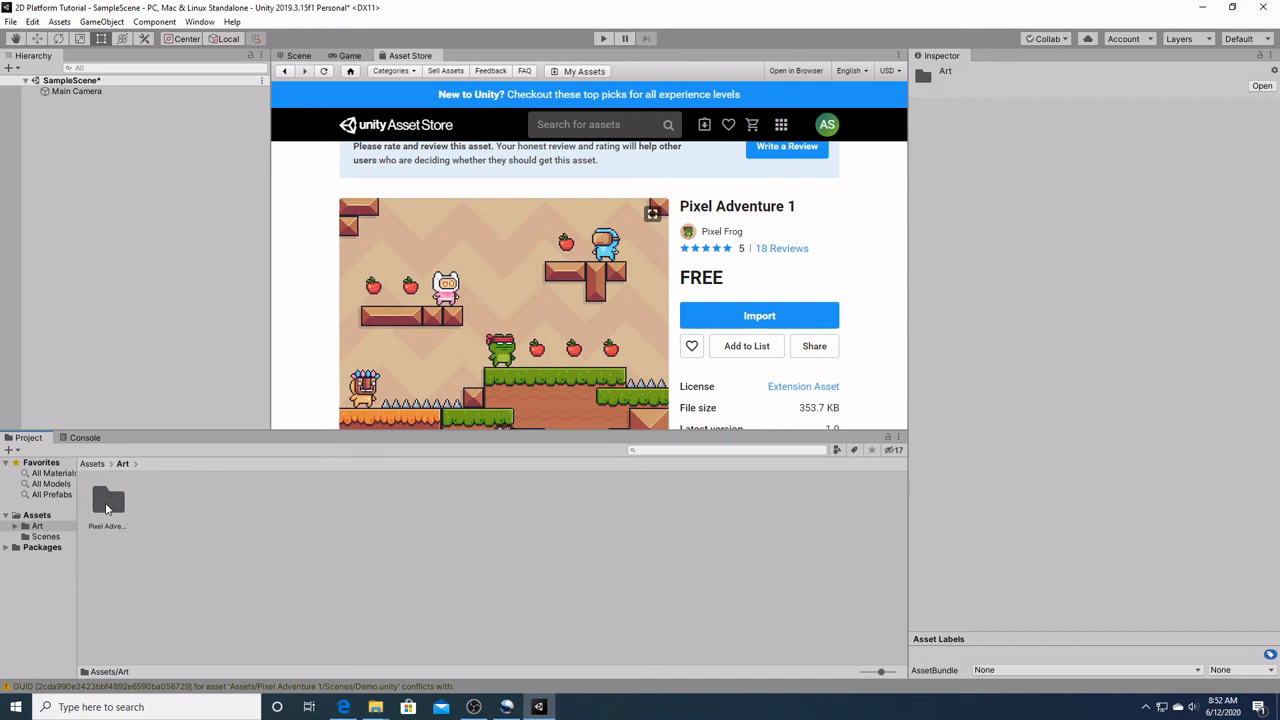
pyautogui.doubleClick(107, 505)
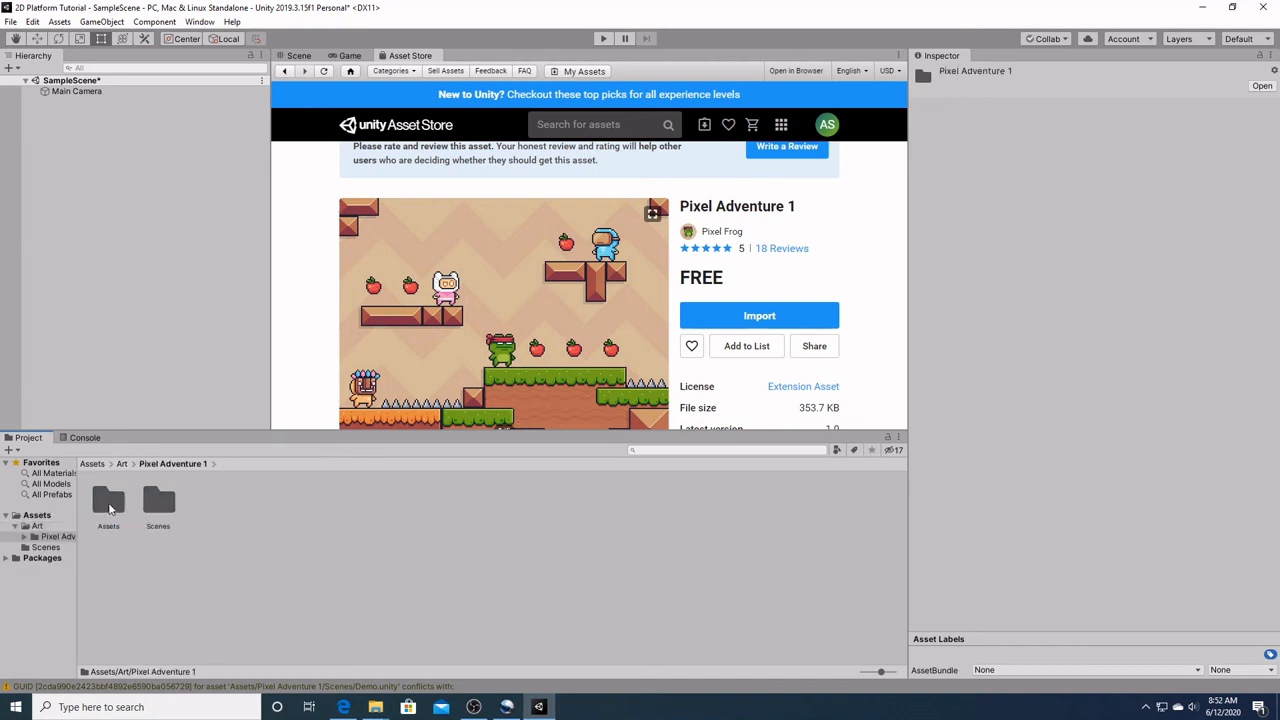
pyautogui.doubleClick(108, 500)
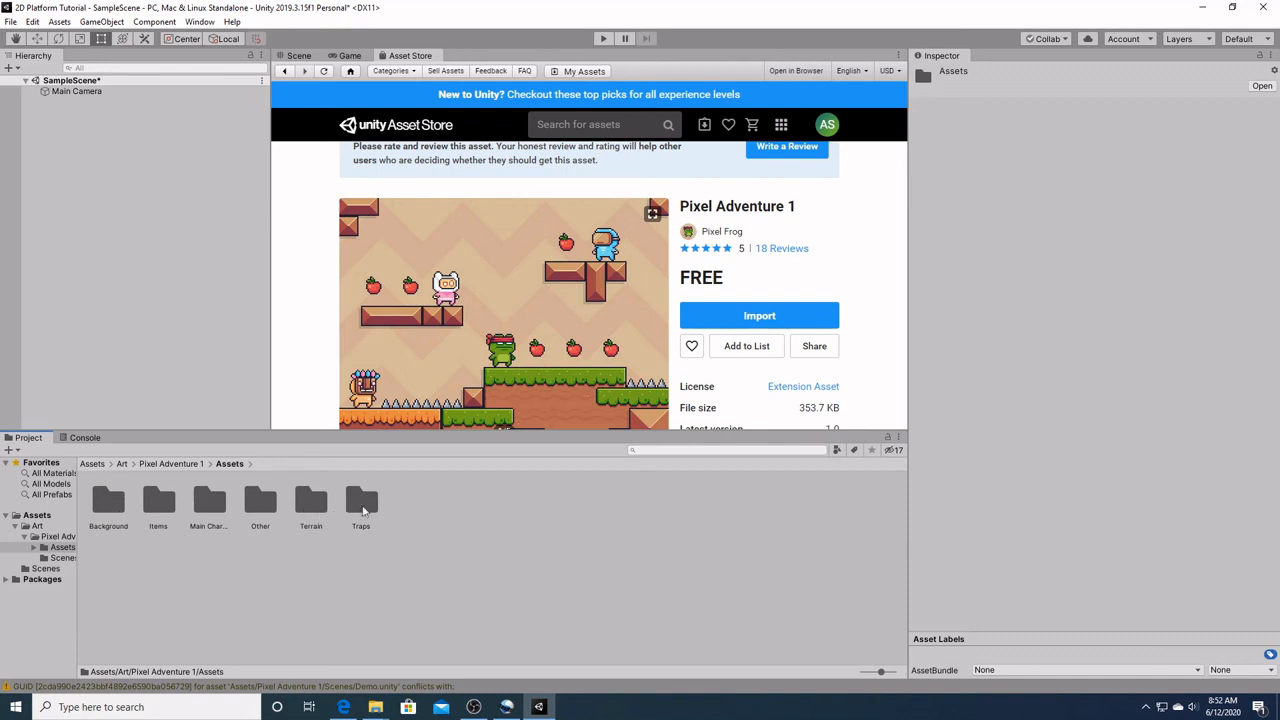
pyautogui.click(172, 463)
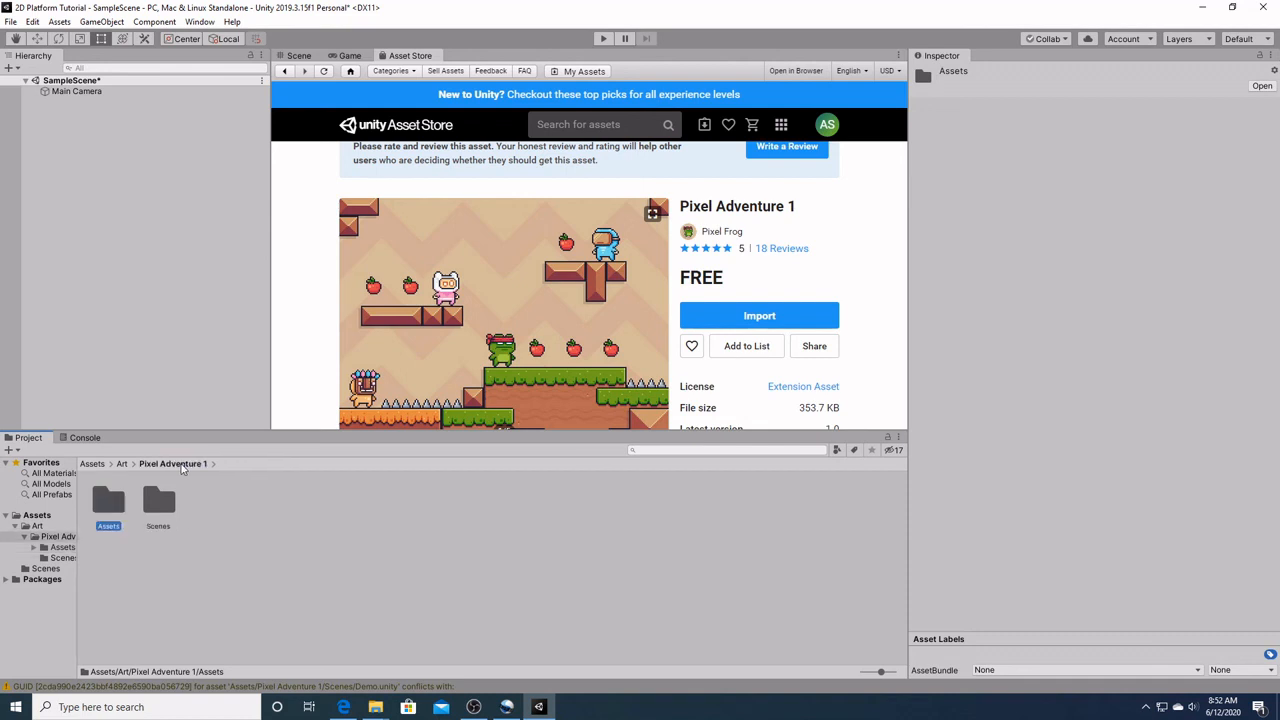
pyautogui.click(92, 463)
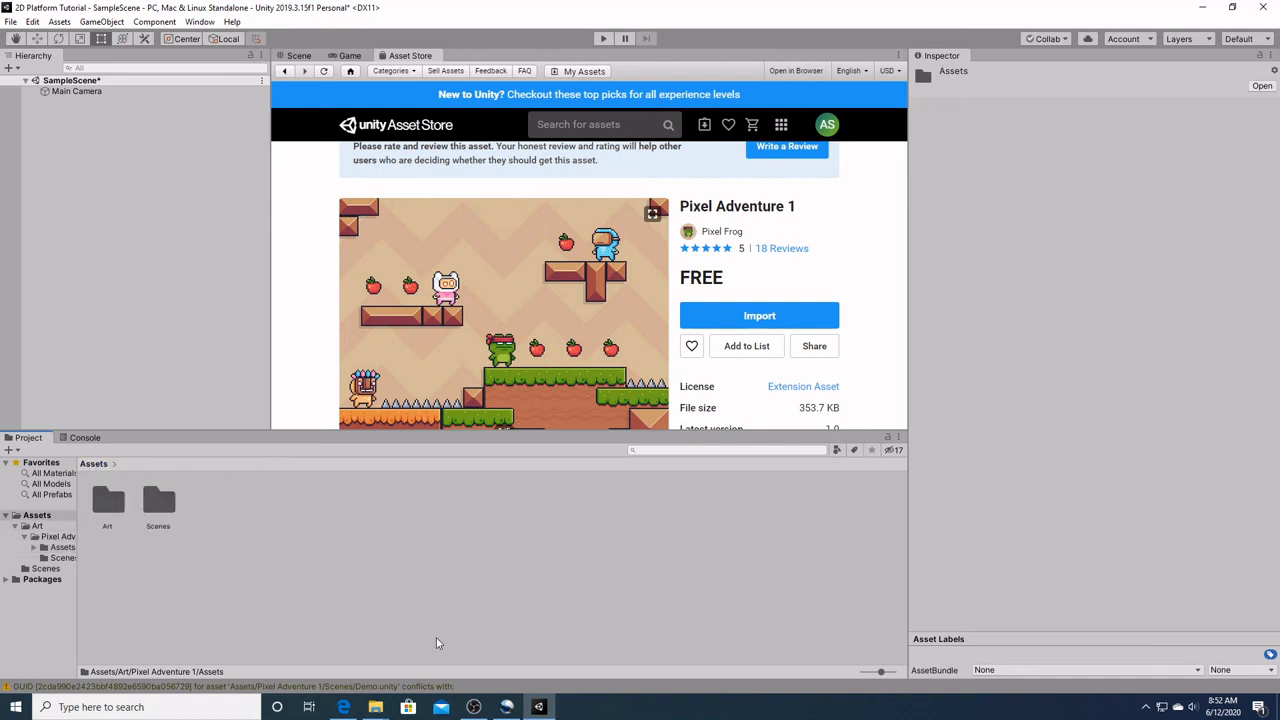